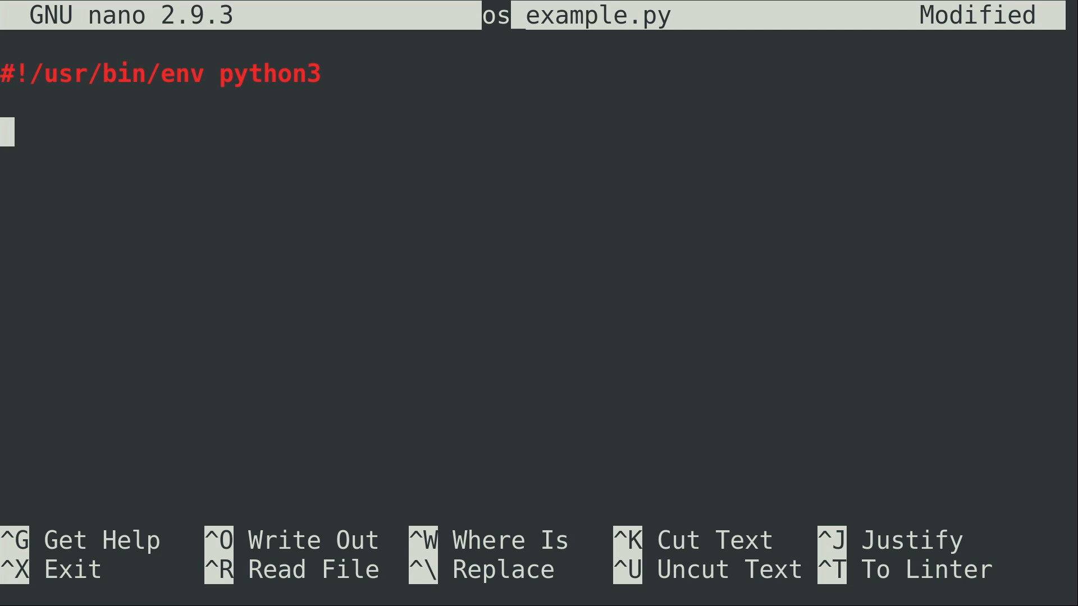
Add 'import os' below the python3 shebang line in os_example.py.
type("impo")
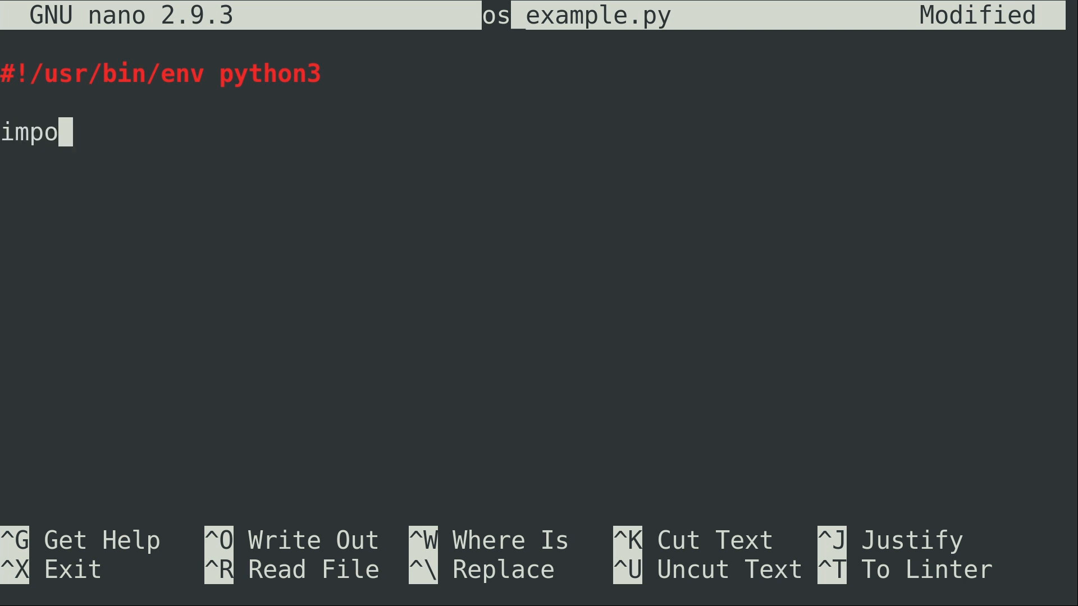
type("rt")
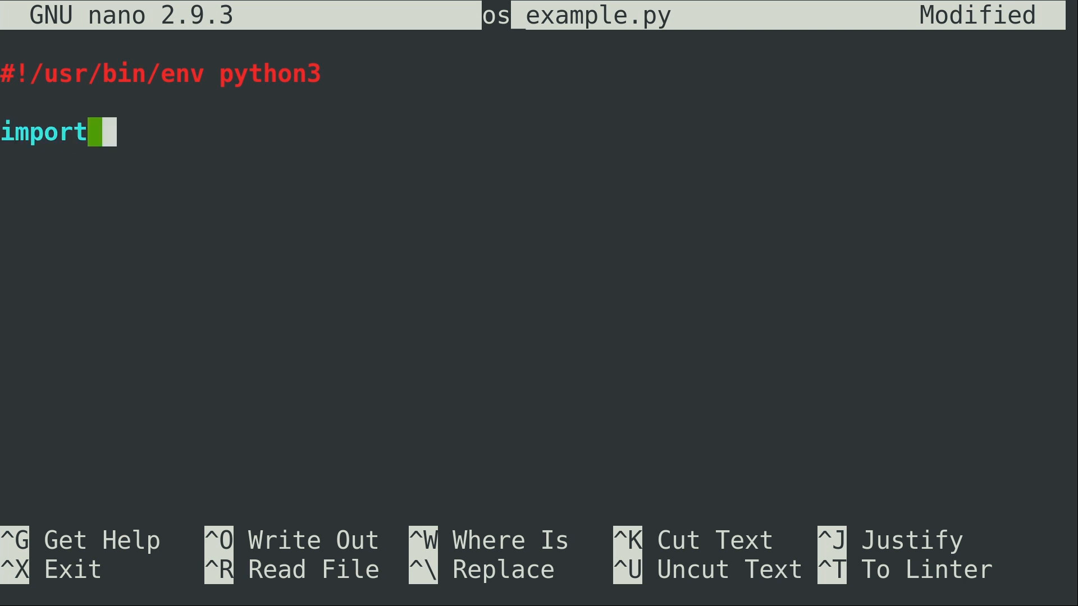
type("os")
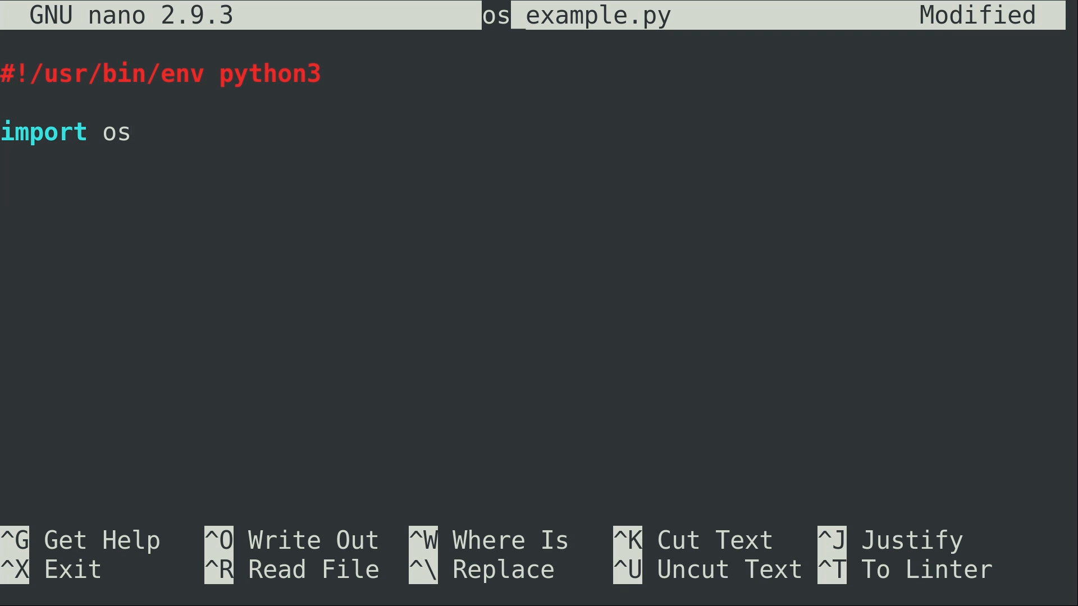
Add 'print(os.getcwd())' to show the working directory, then save and leave nano.
type("prin")
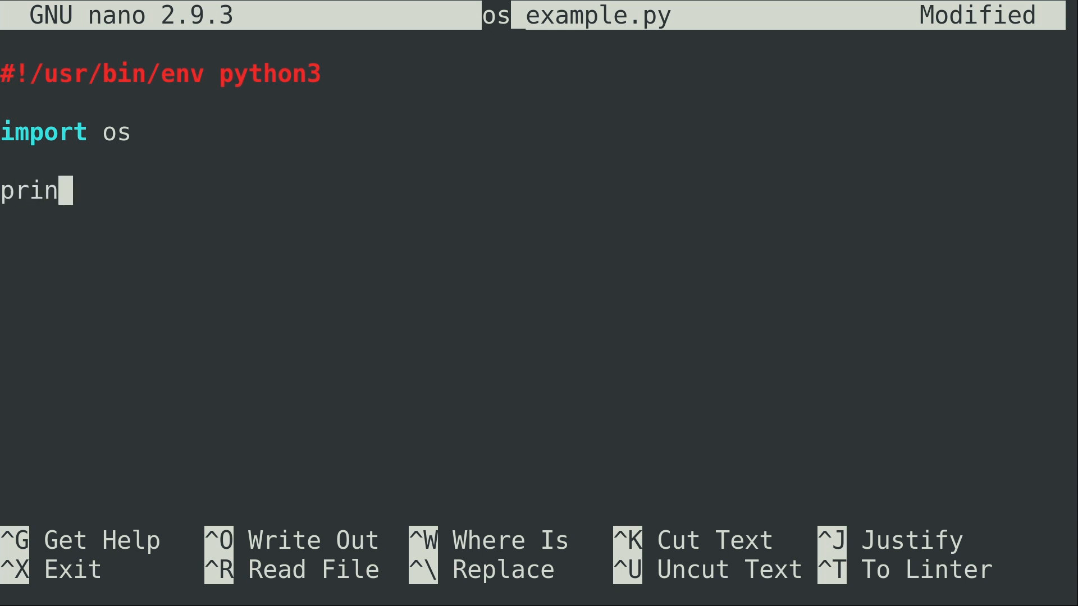
type("t(")
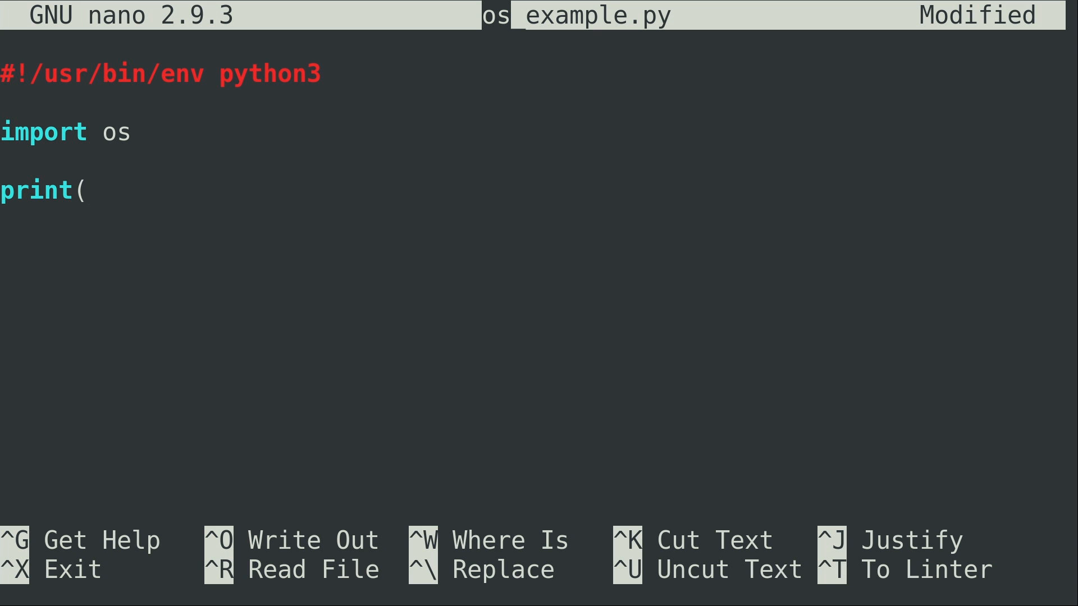
type("os.")
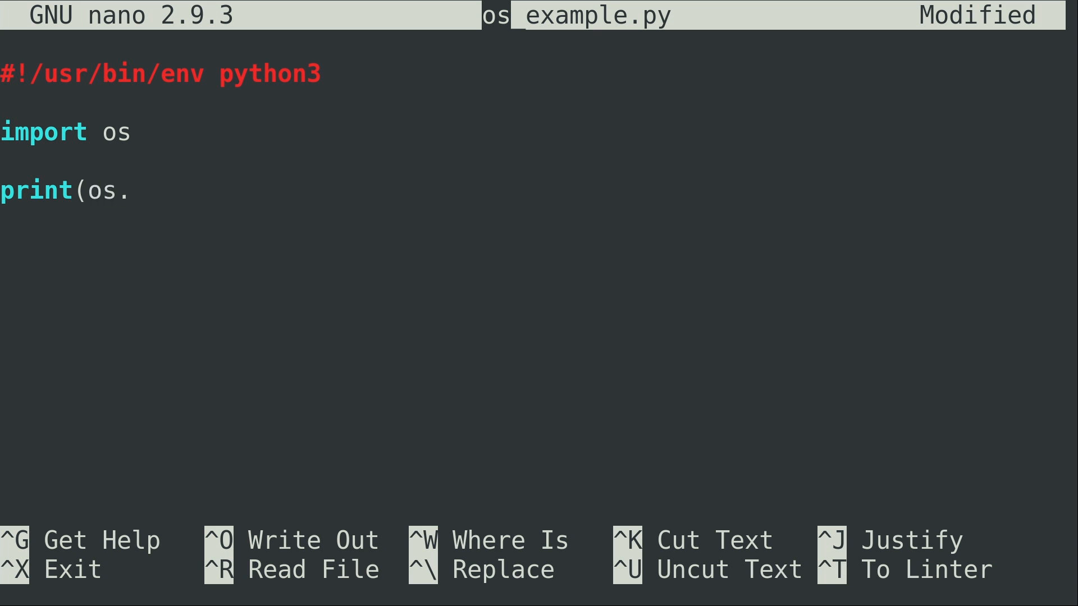
type("get")
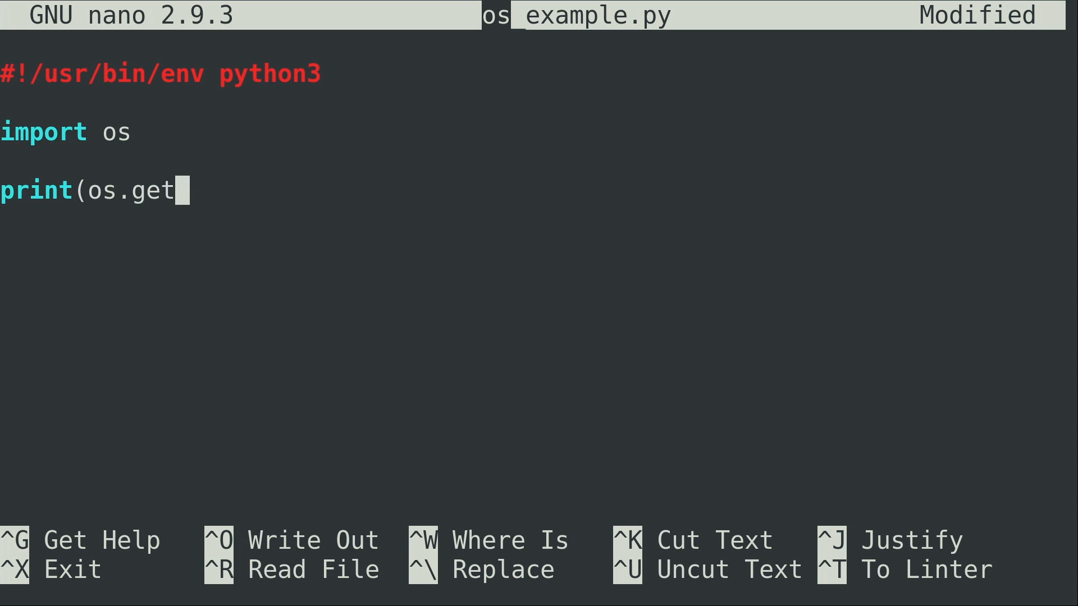
type("cwd")
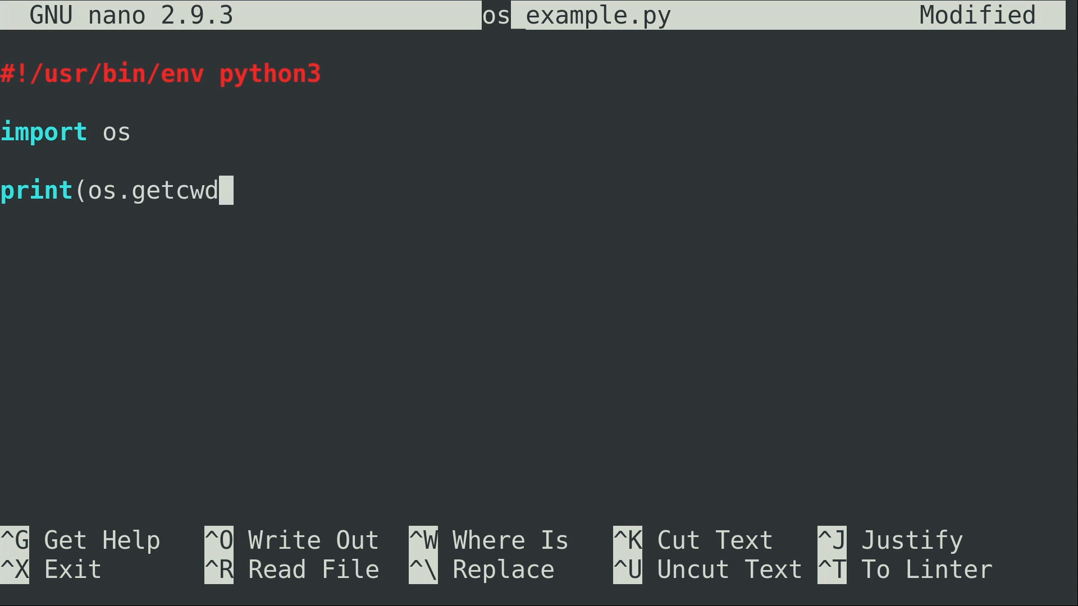
type("()")
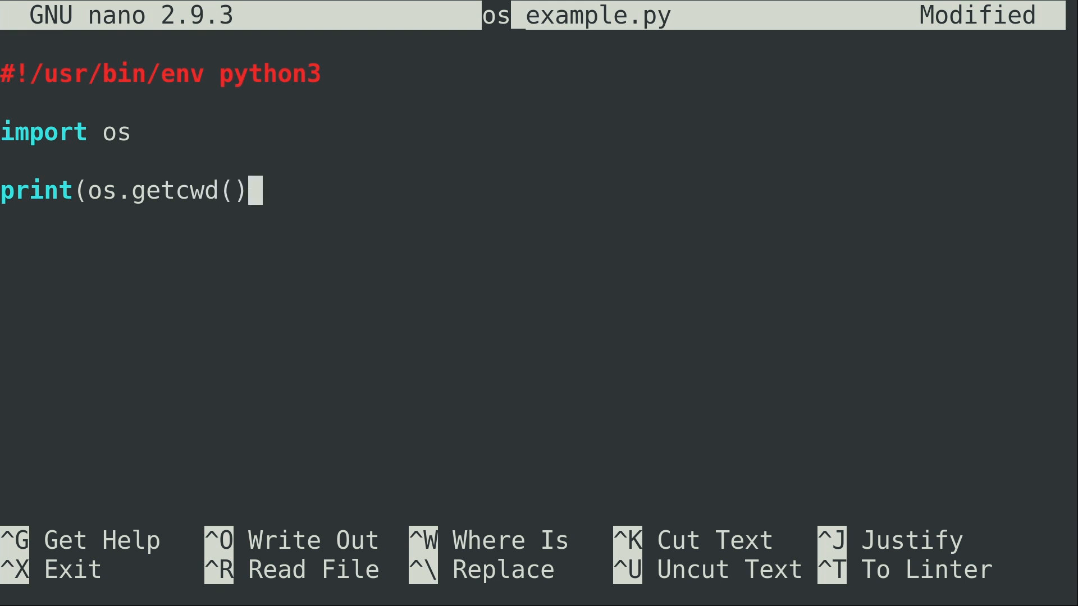
type(")")
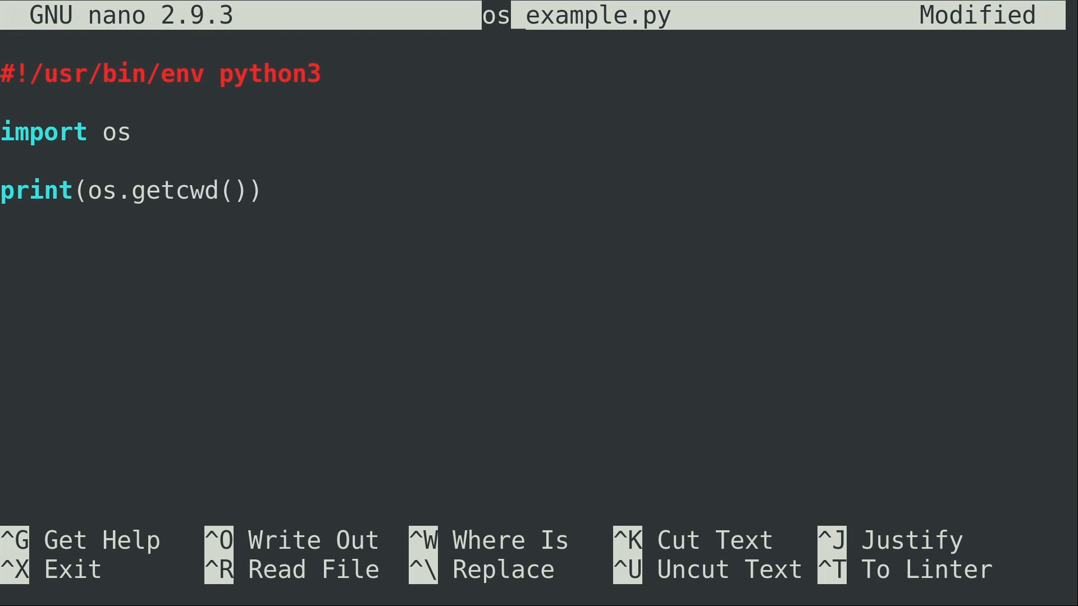
key("ctrl+x")
type("./os_example.py")
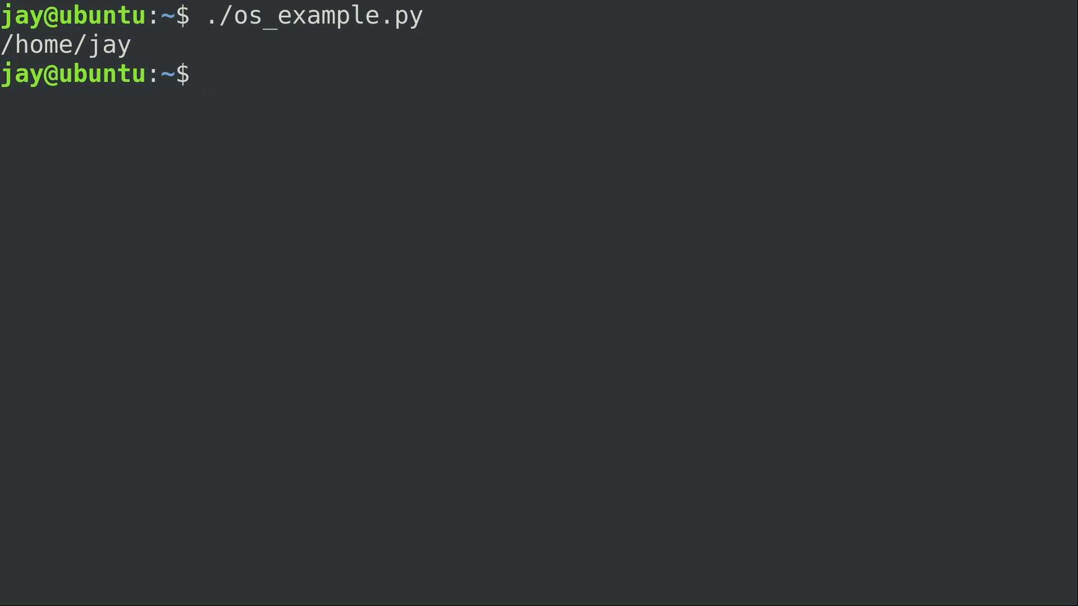
Check pwd in the shell, confirming /home/jay, then resume nano with fg.
type("pwd")
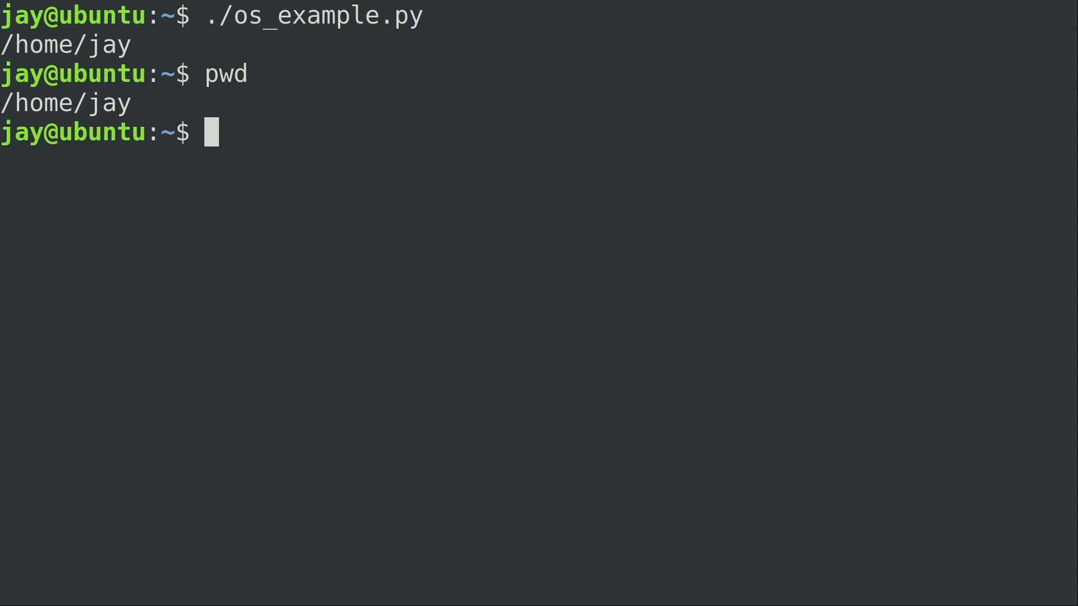
type("f")
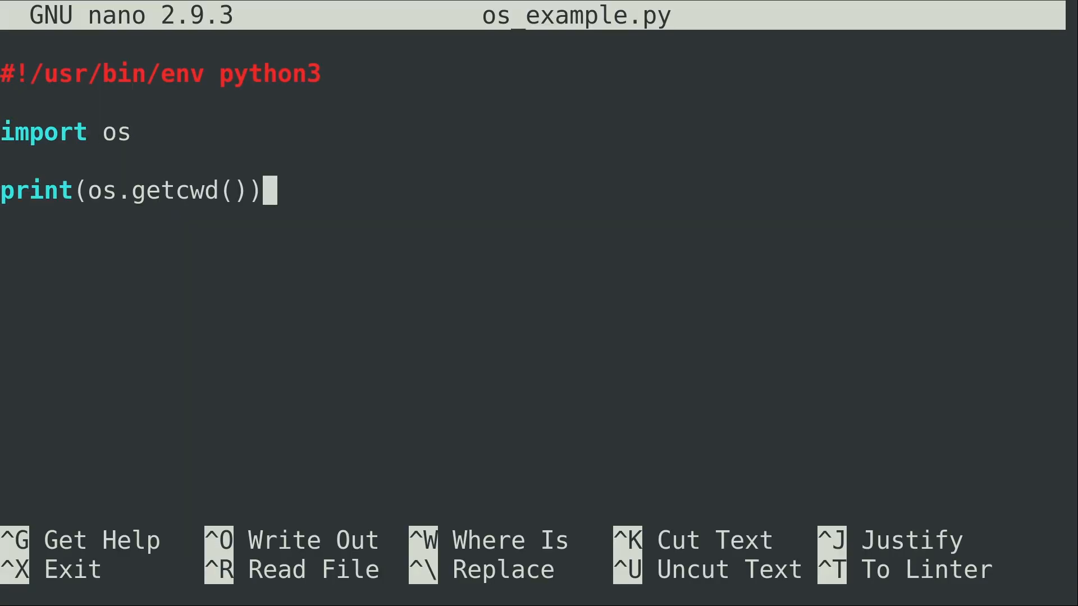
Suspend nano and verify the home directory again with pwd.
key("ctrl+z")
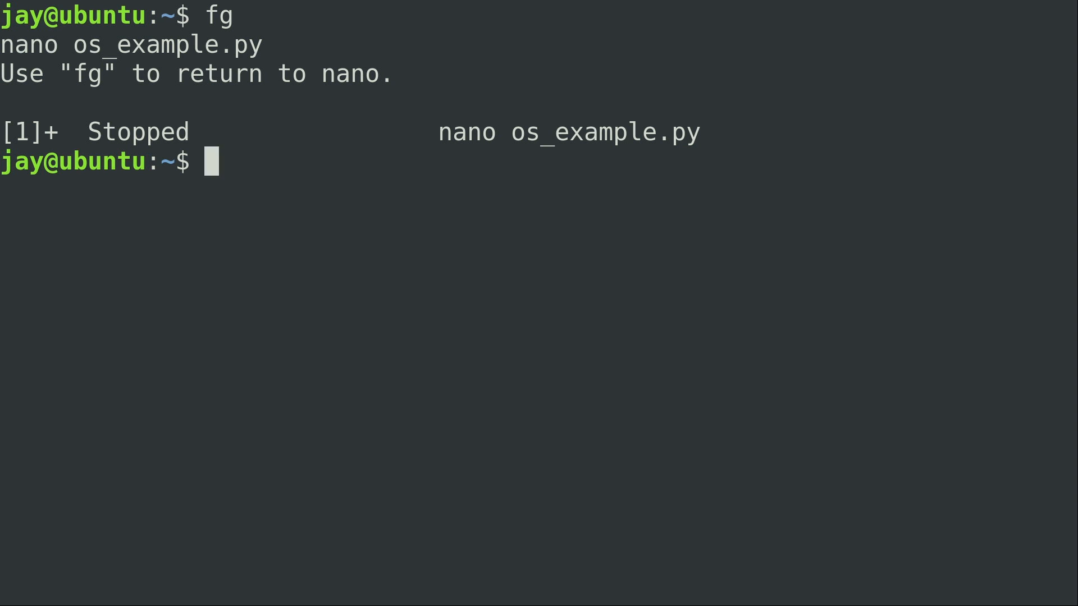
type("pwd")
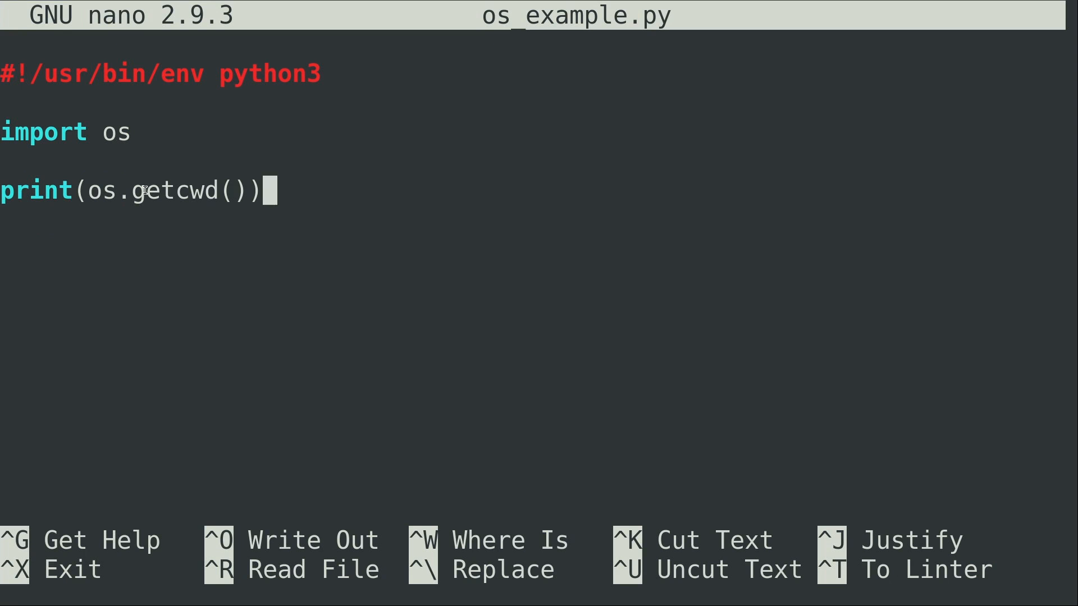
mouse_move(529, 210)
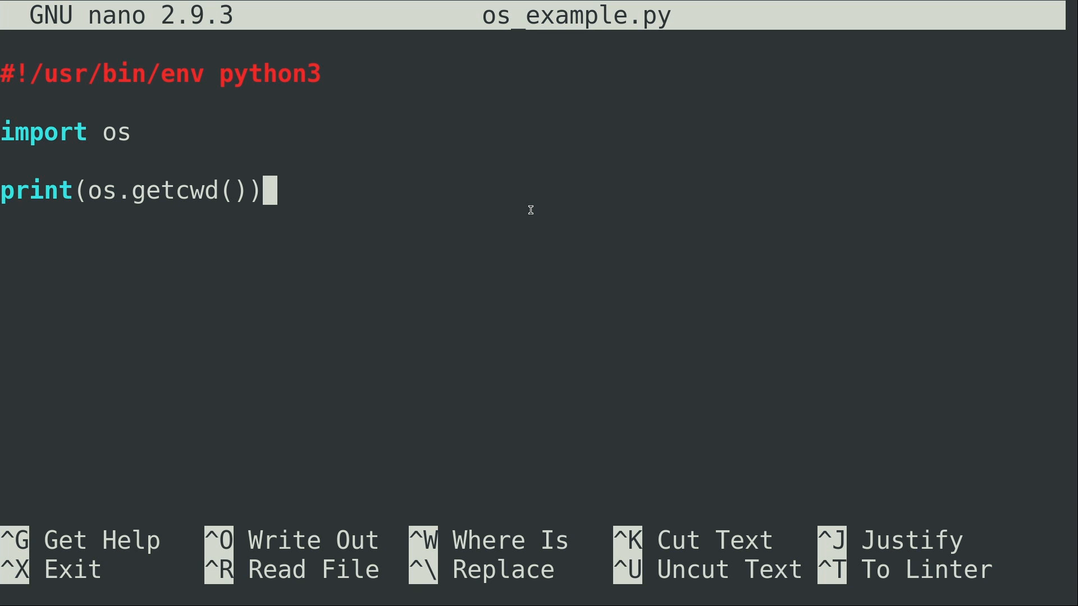
mouse_move(141, 191)
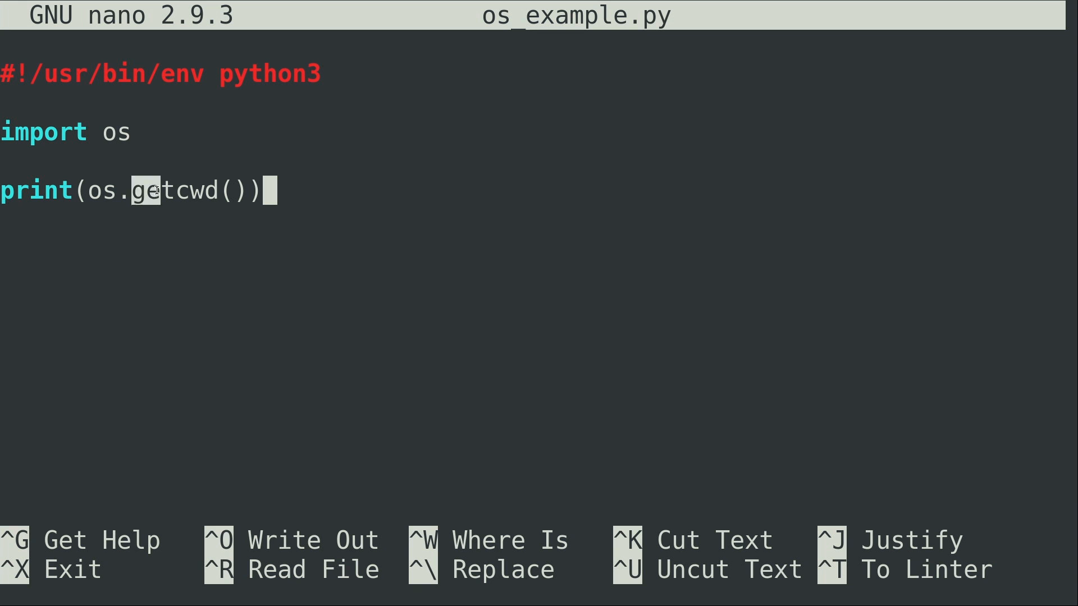
Review the getcwd line in os_example.py and exit nano without changes.
double_click(176, 191)
type("./")
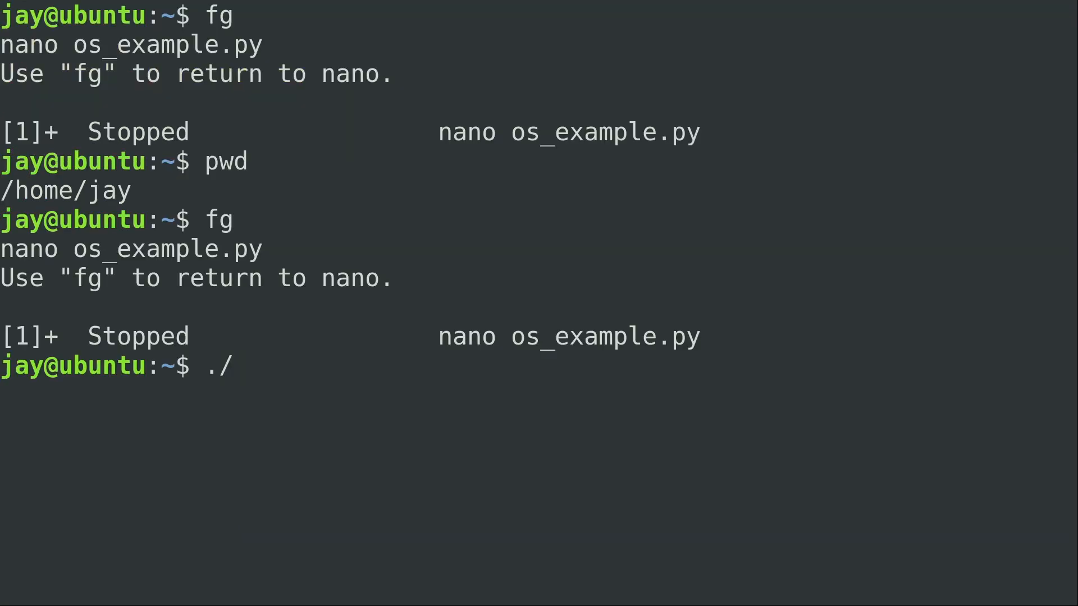
type("os_example.py")
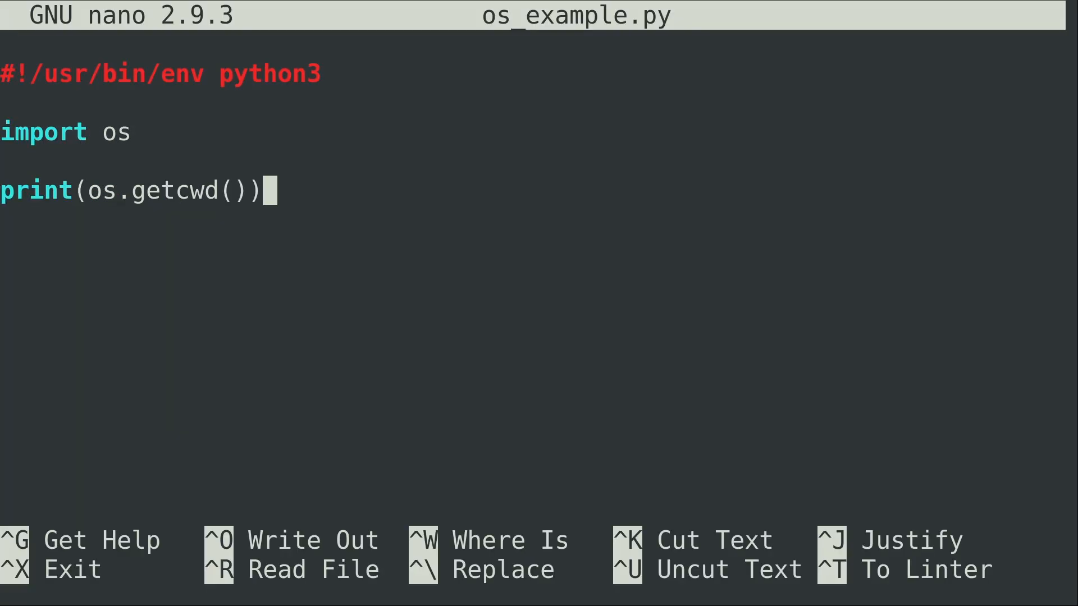
key("ctrl+x")
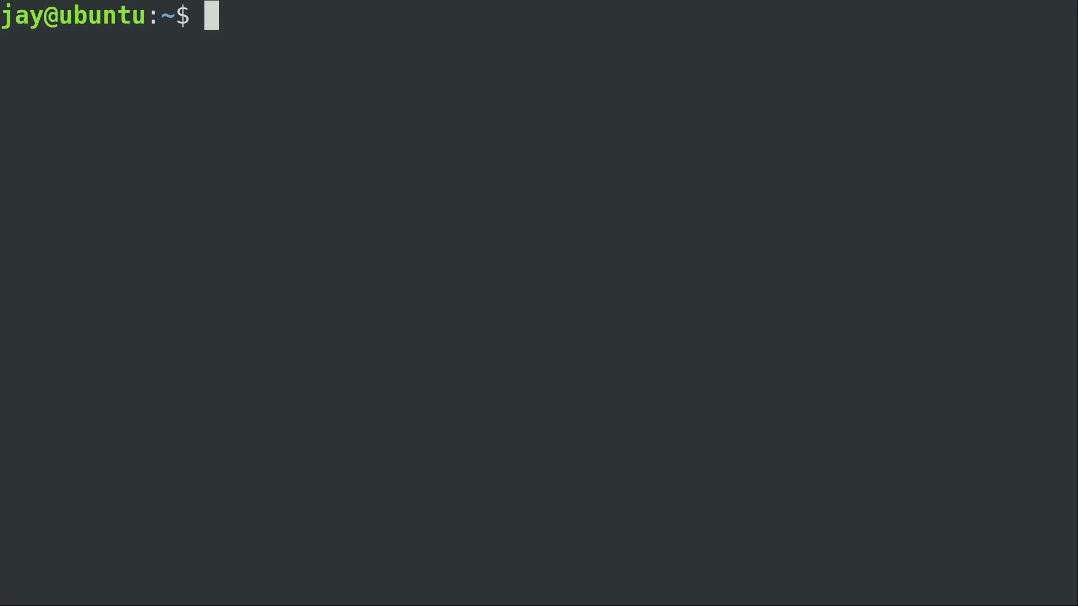
Start an interactive Python 3 shell from the terminal.
type("p")
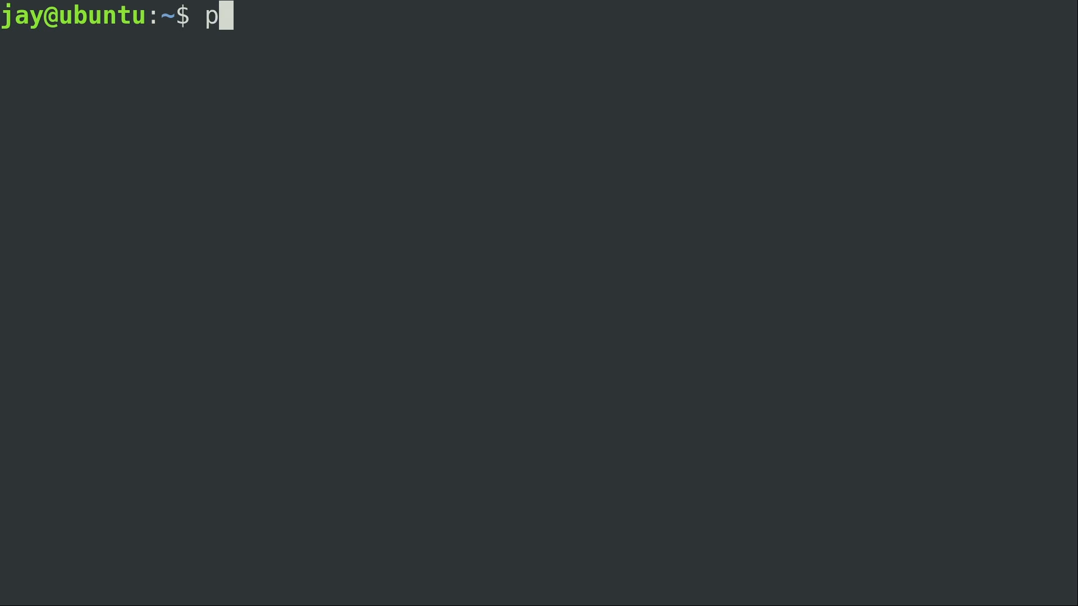
type("ython3")
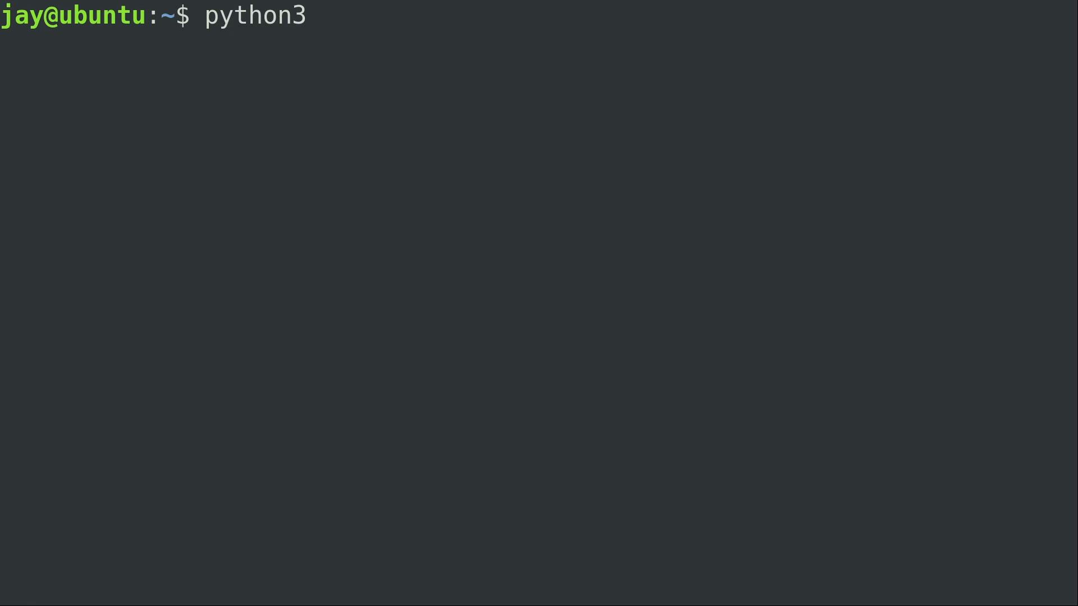
key("Return")
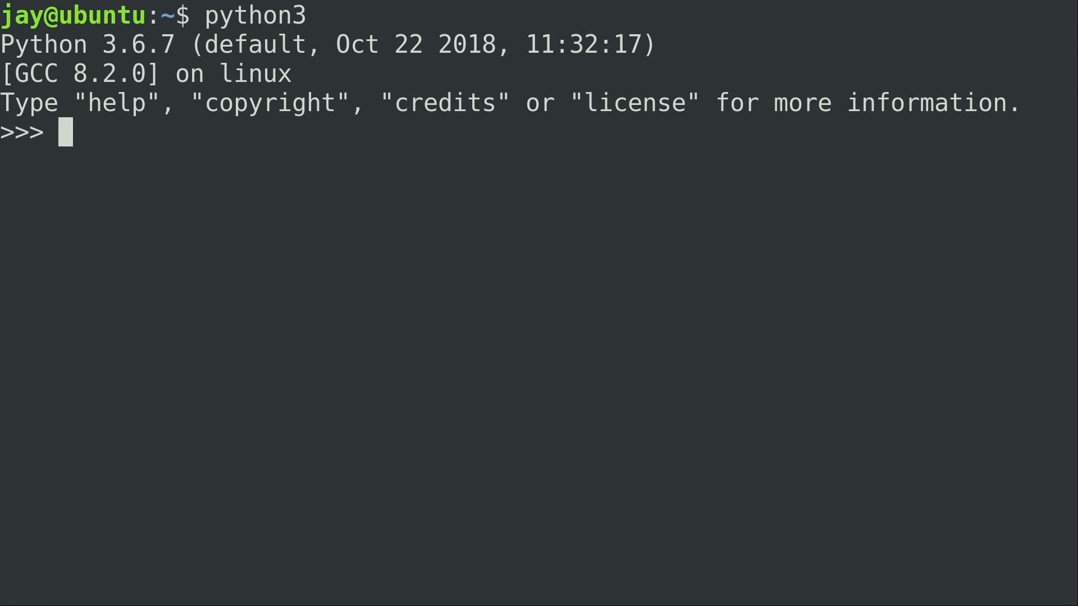
Ask for help(os), which raises a NameError since os is not imported.
type("help")
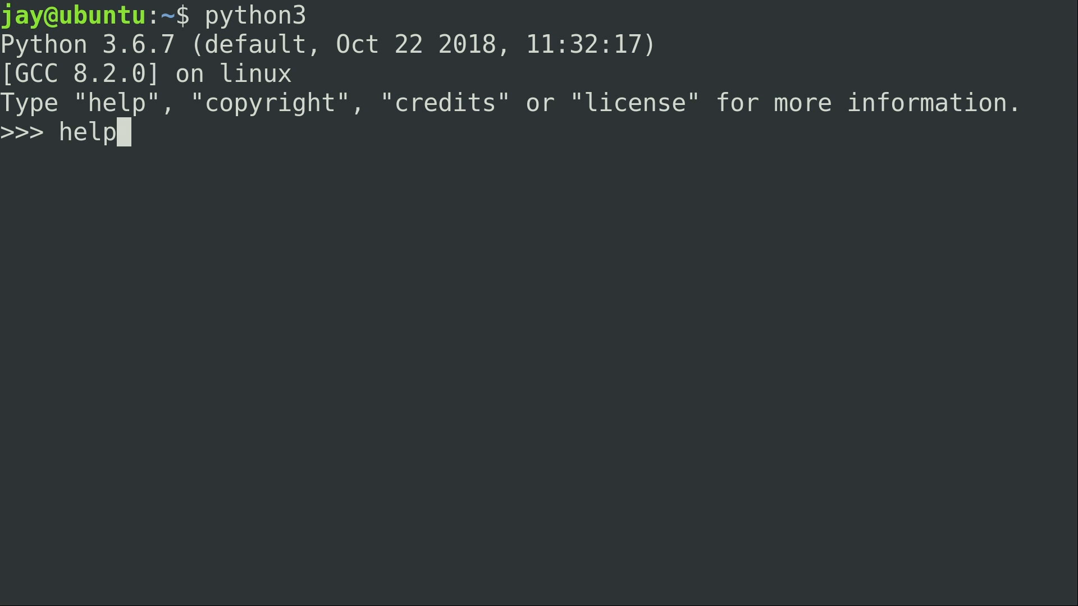
type("()")
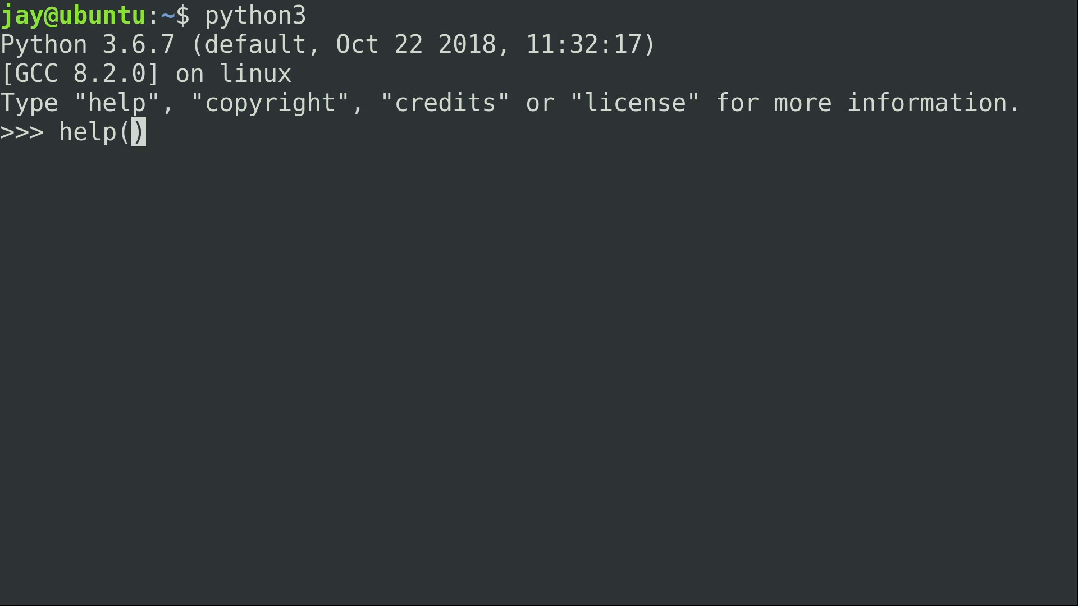
type("os")
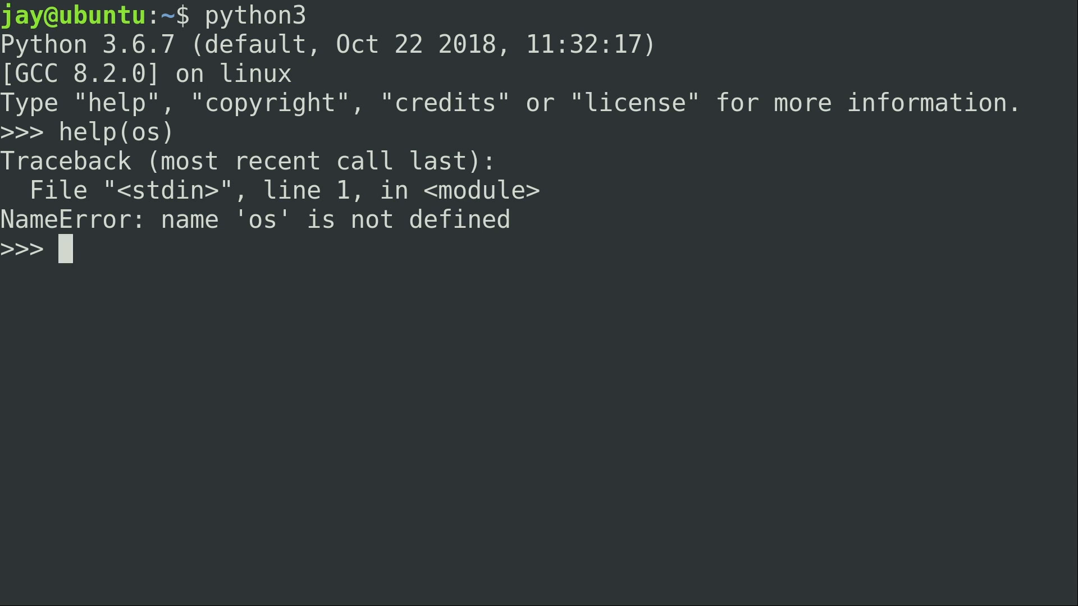
Import os in the Python shell and bring up help(os) documentation.
type("imp")
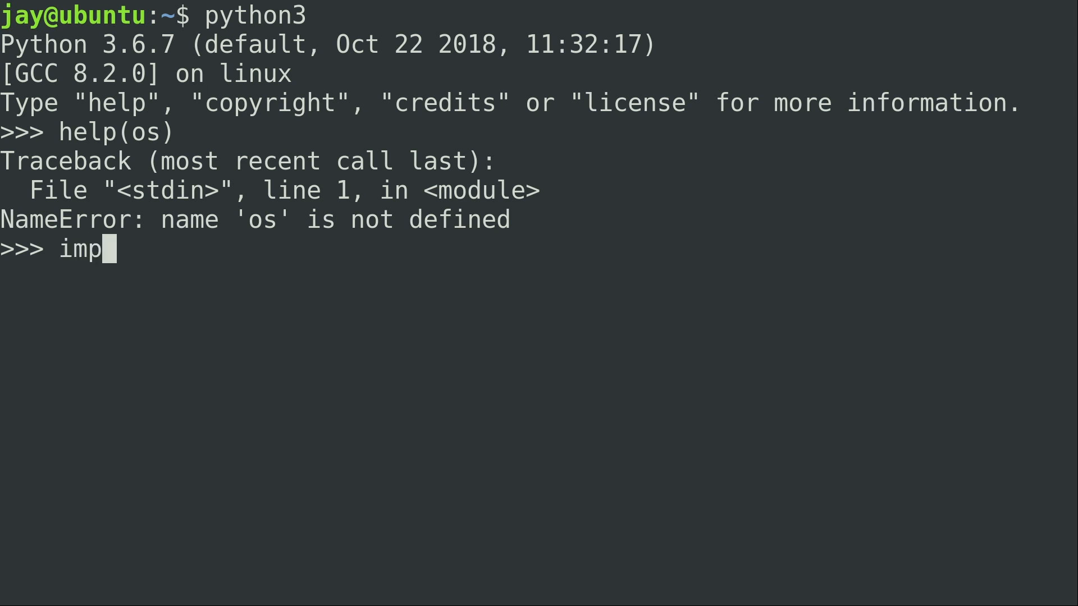
type("ort os")
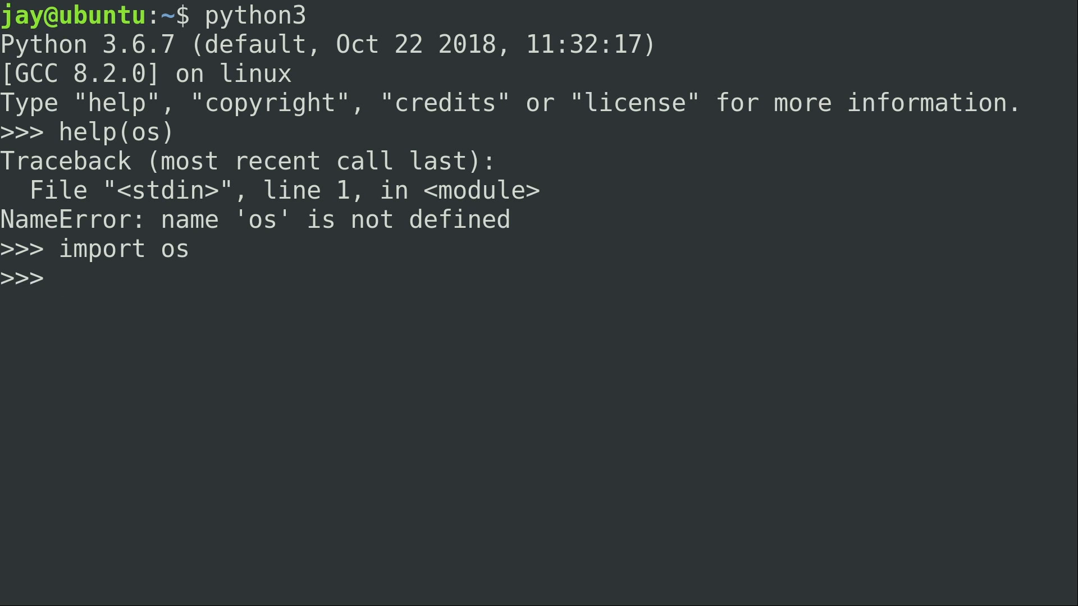
type("import os")
type("help(os)")
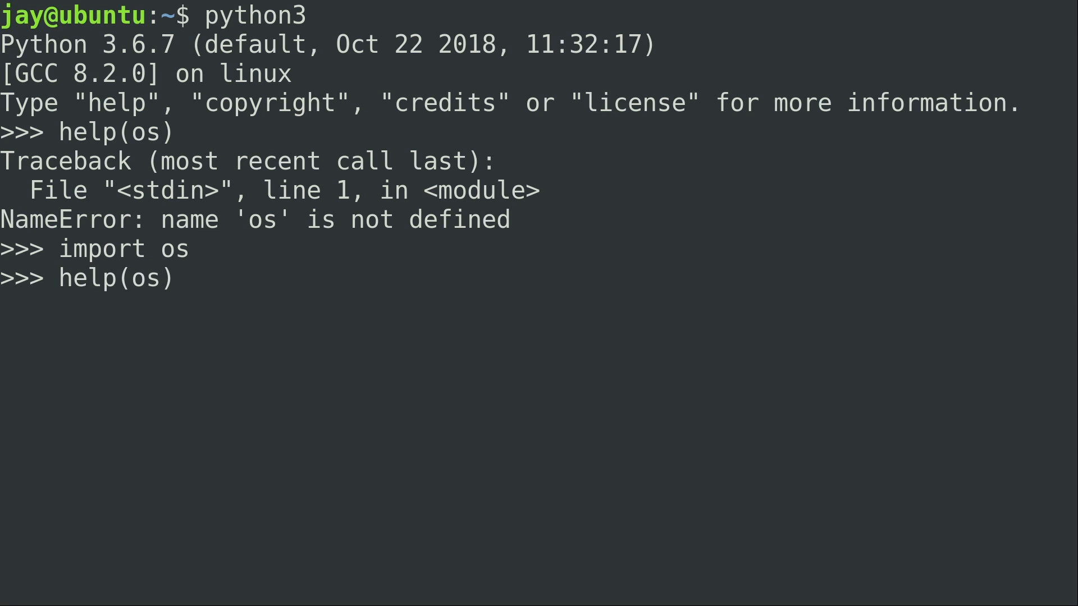
key("Return")
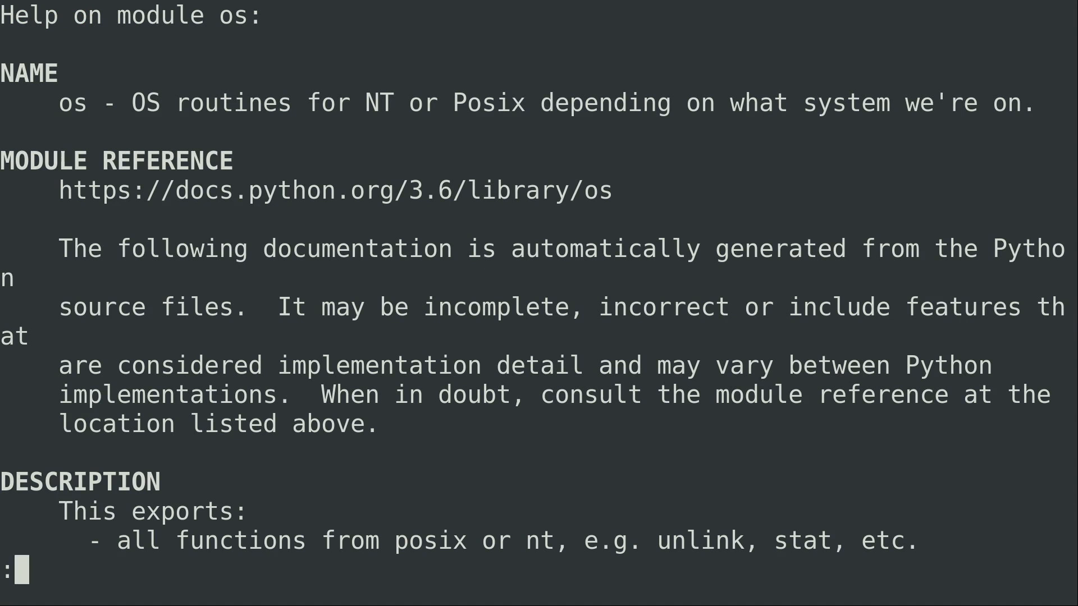
Scroll down through the os module description in the help pager.
scroll("down", 3)
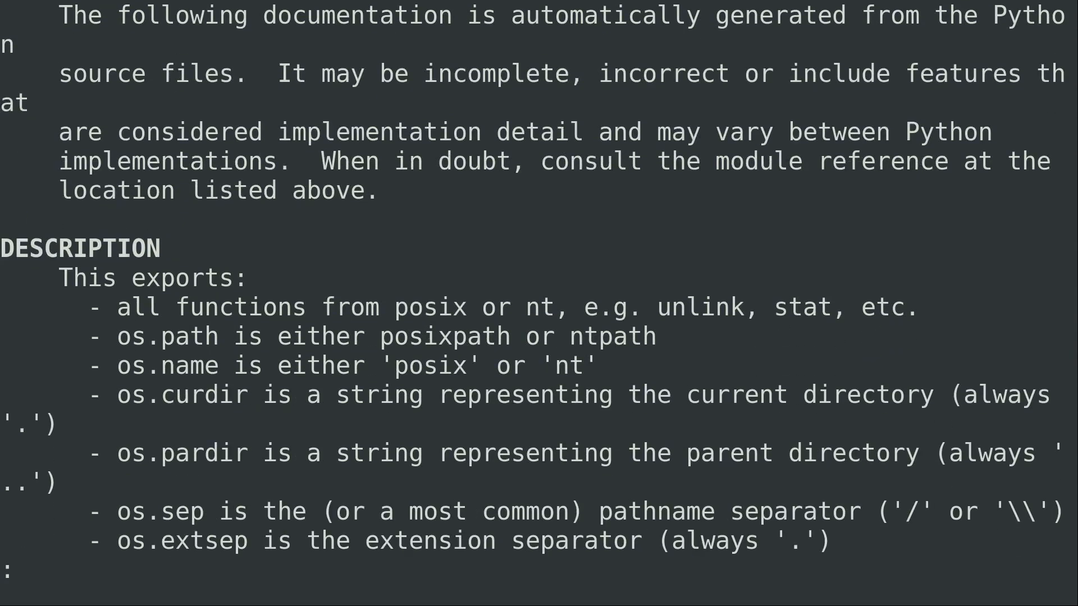
scroll("down", 3)
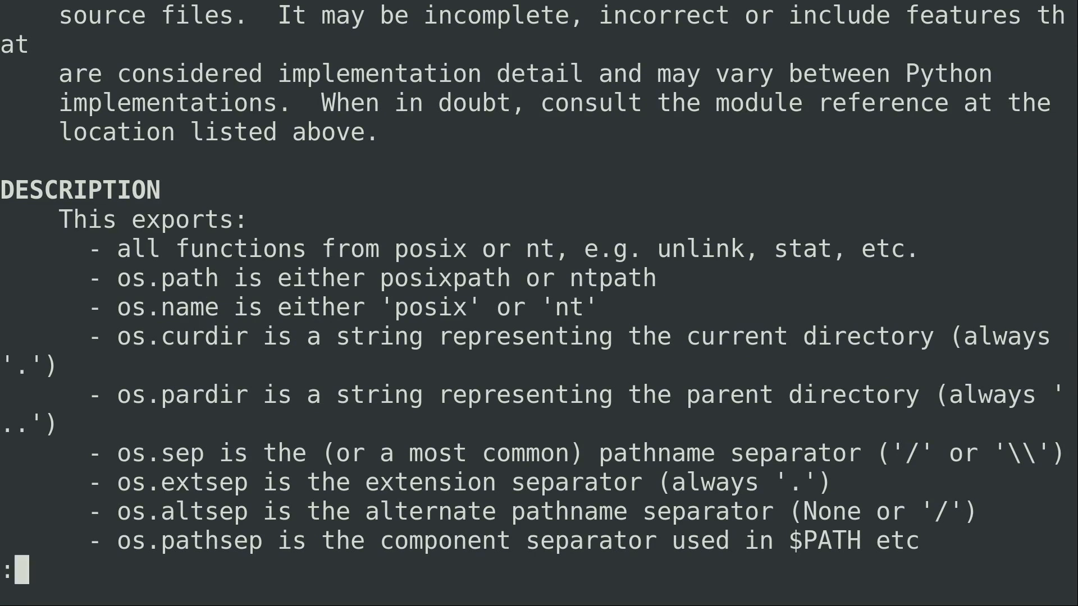
scroll("down", 3)
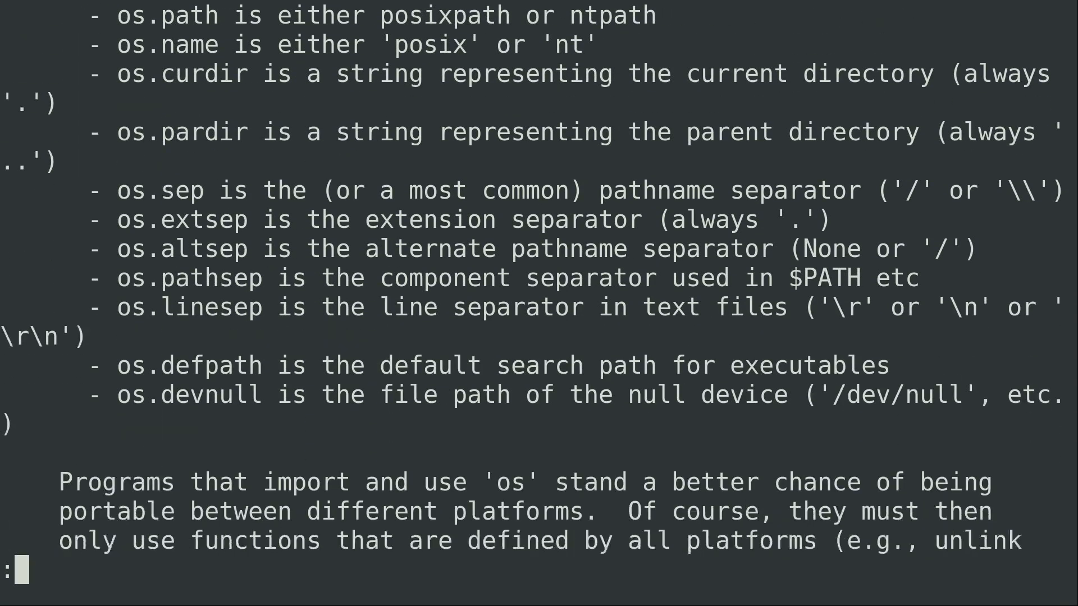
scroll("down", 3)
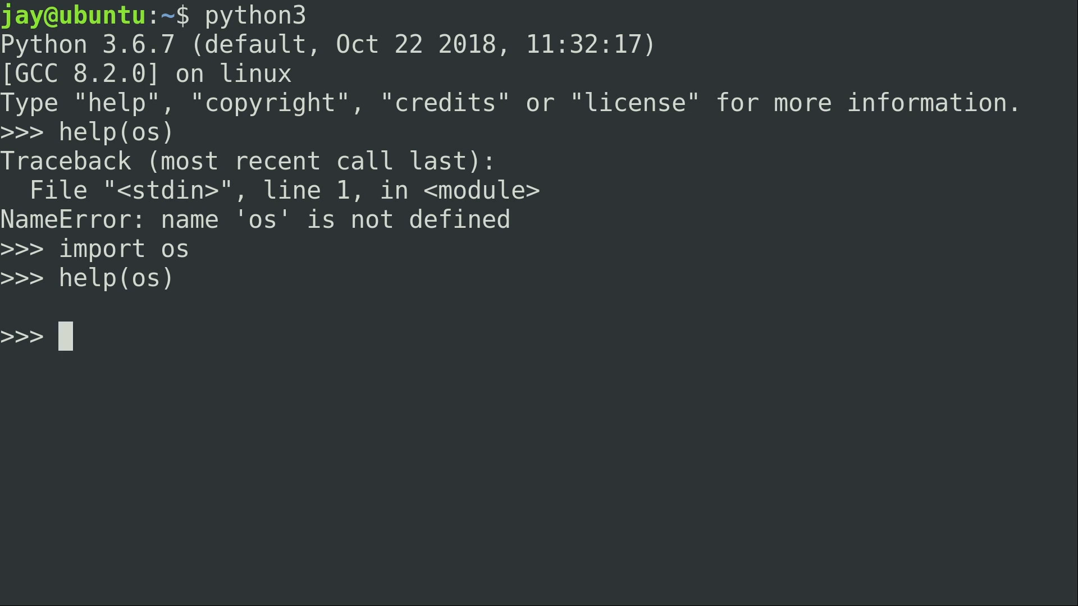
Exit the Python shell, resume nano with fg and start a new line below the print.
type("e")
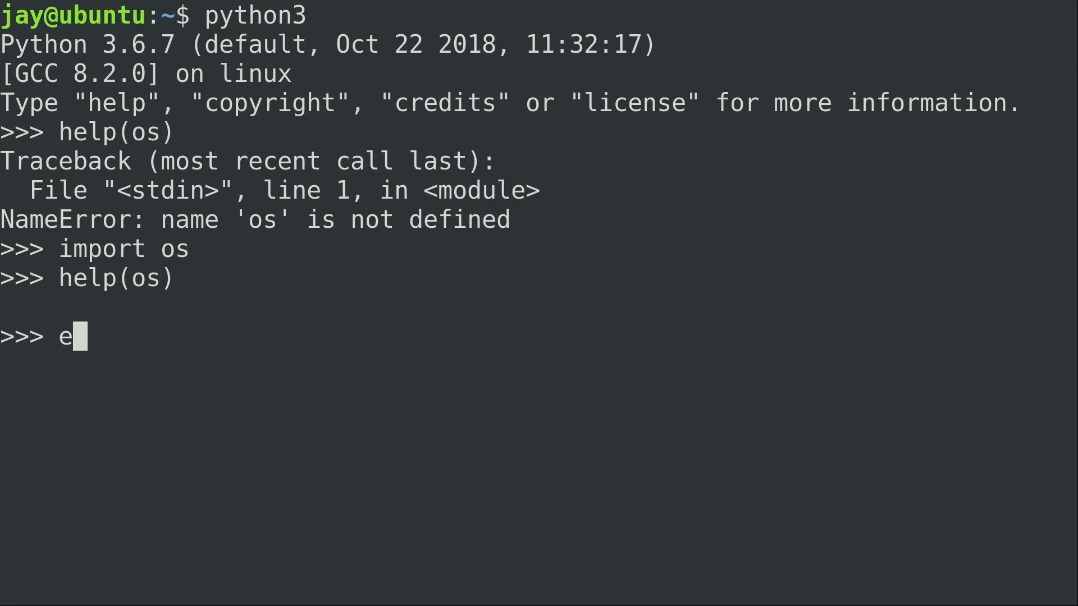
type("xit()")
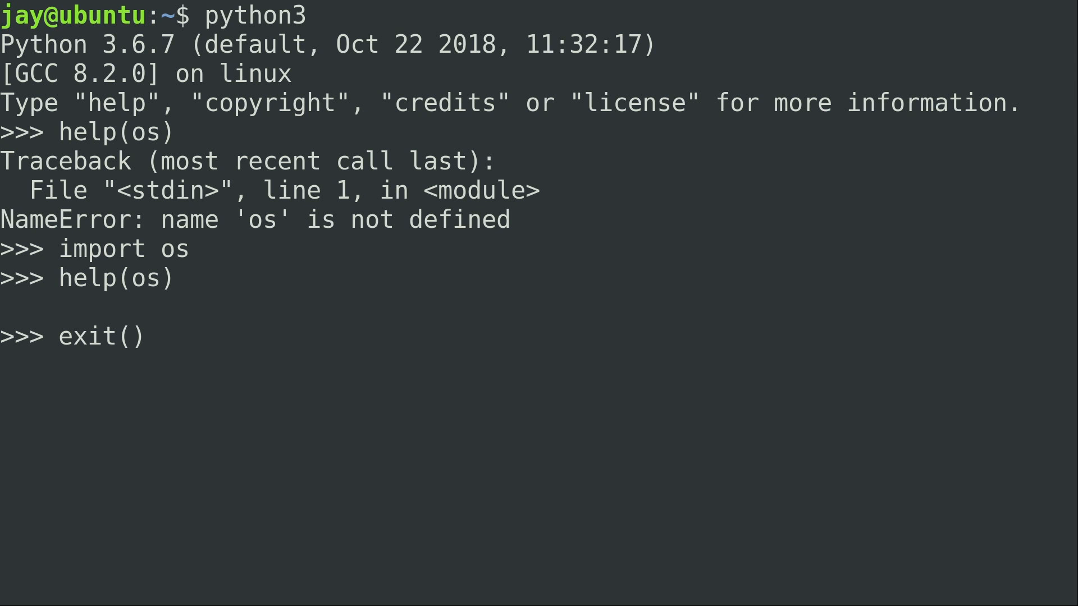
type("fg")
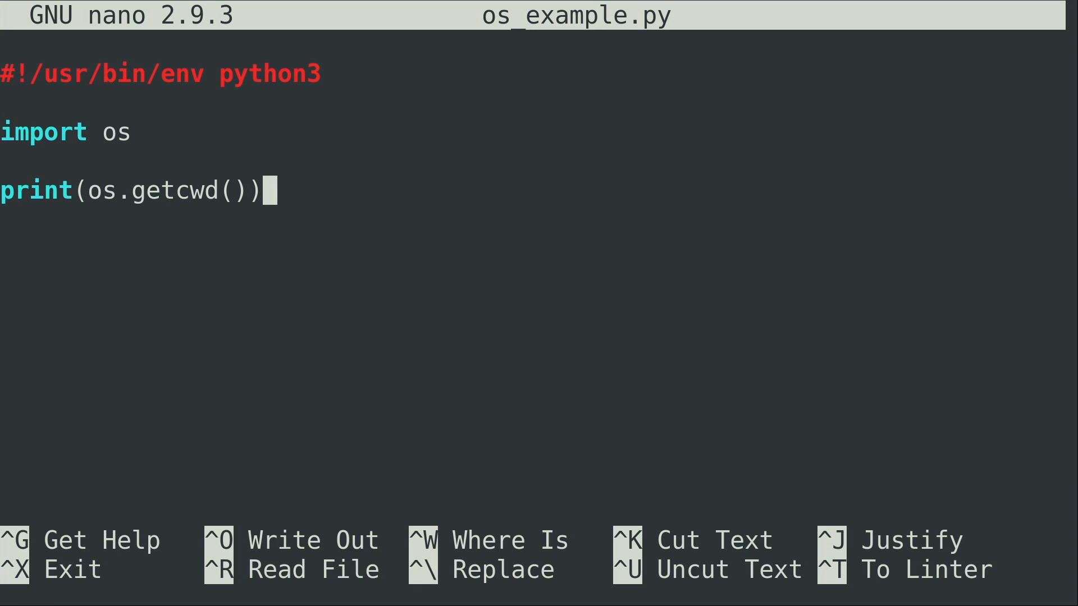
key("Enter")
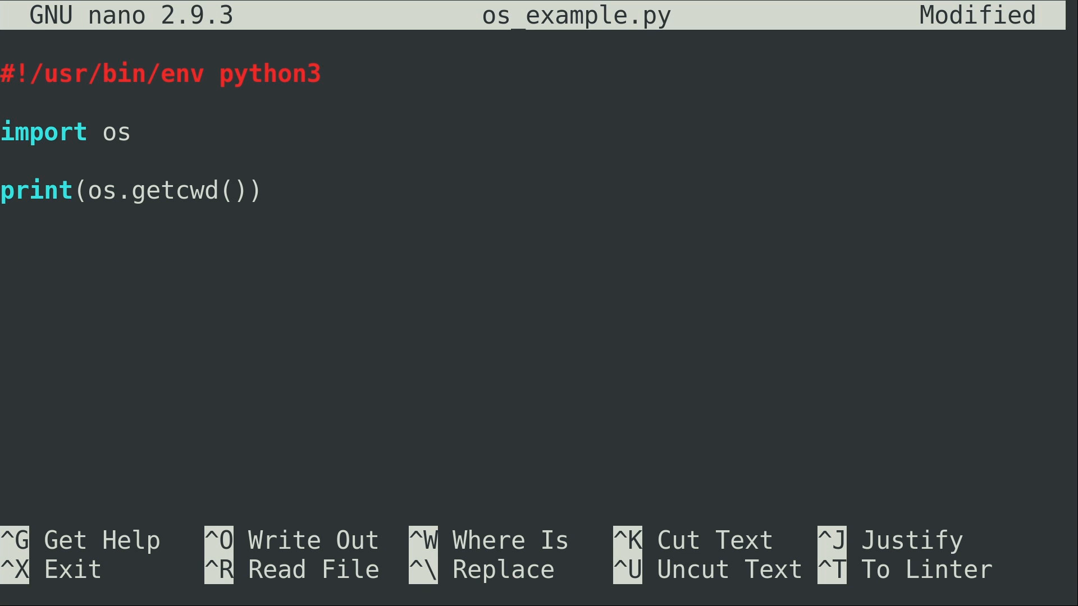
Add os.rename("first.txt", "second.txt") to the script and save it under the same name.
type("os")
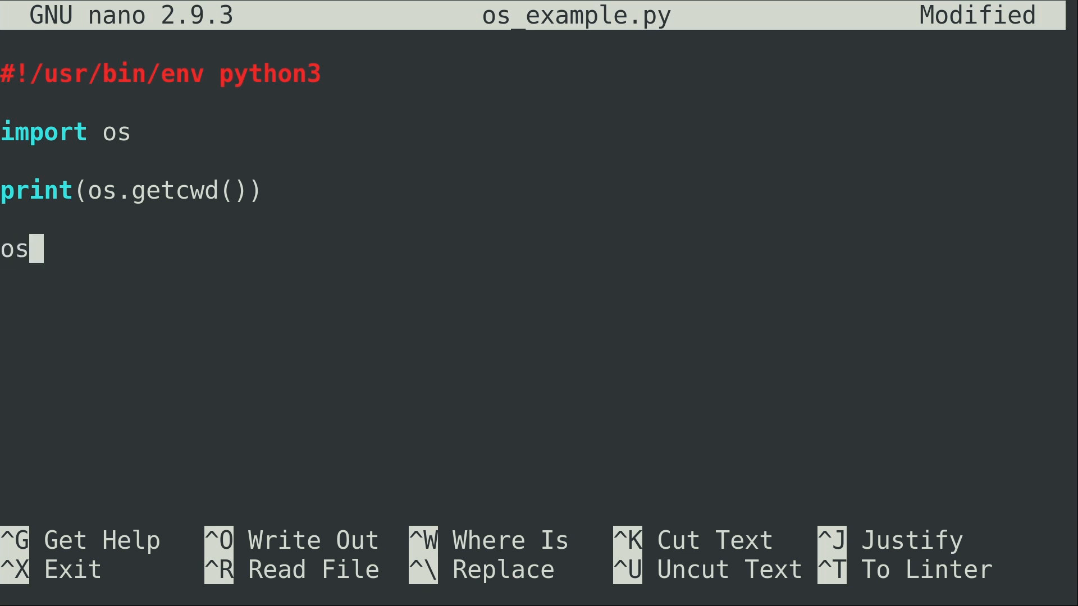
type(".rename")
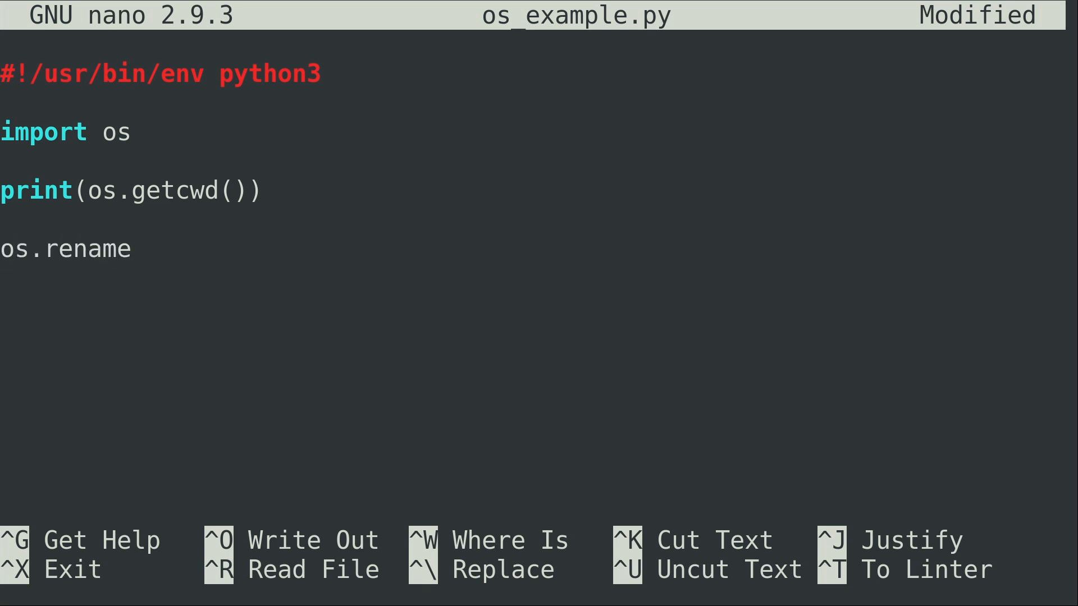
type("()")
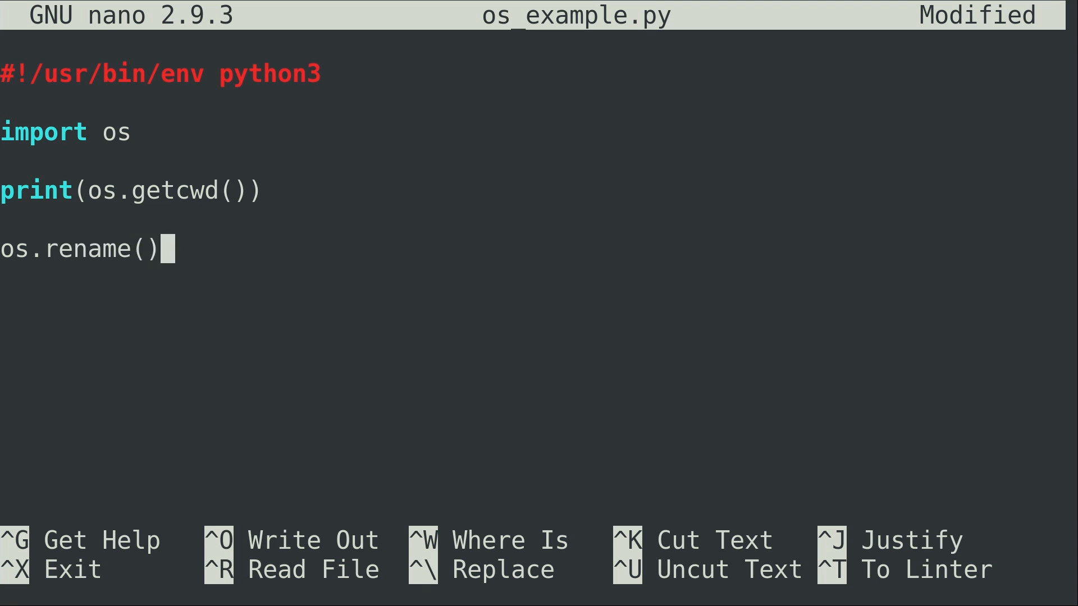
key("Enter")
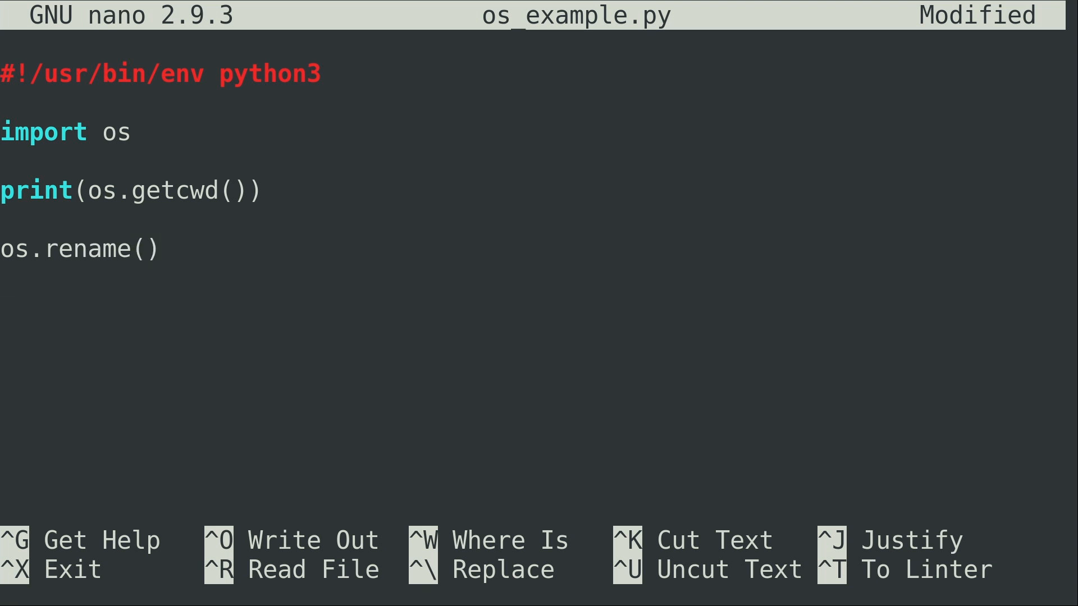
type("\"")
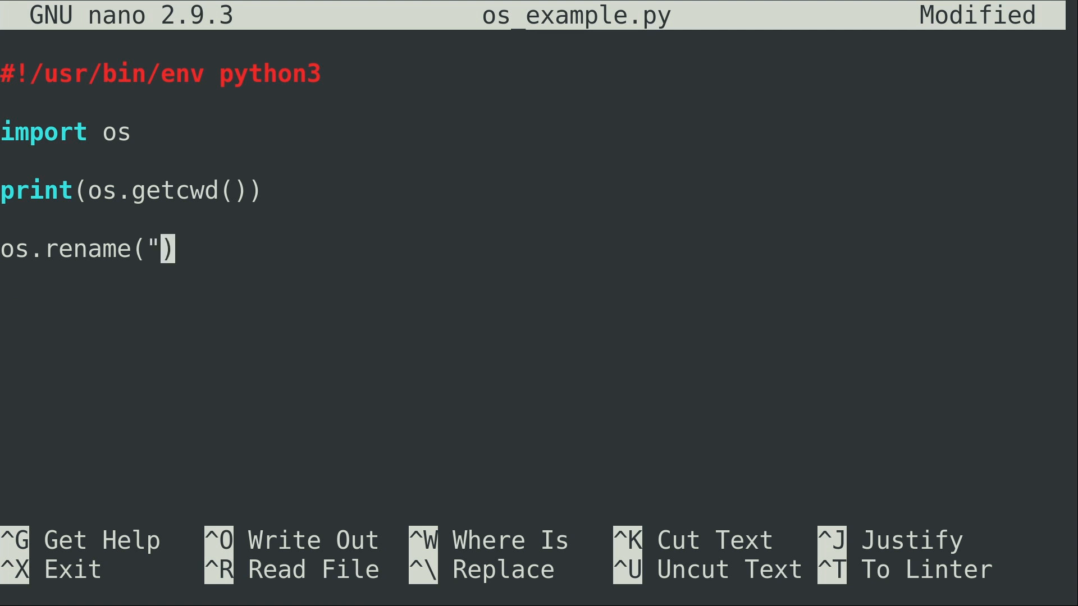
type("first.txt")
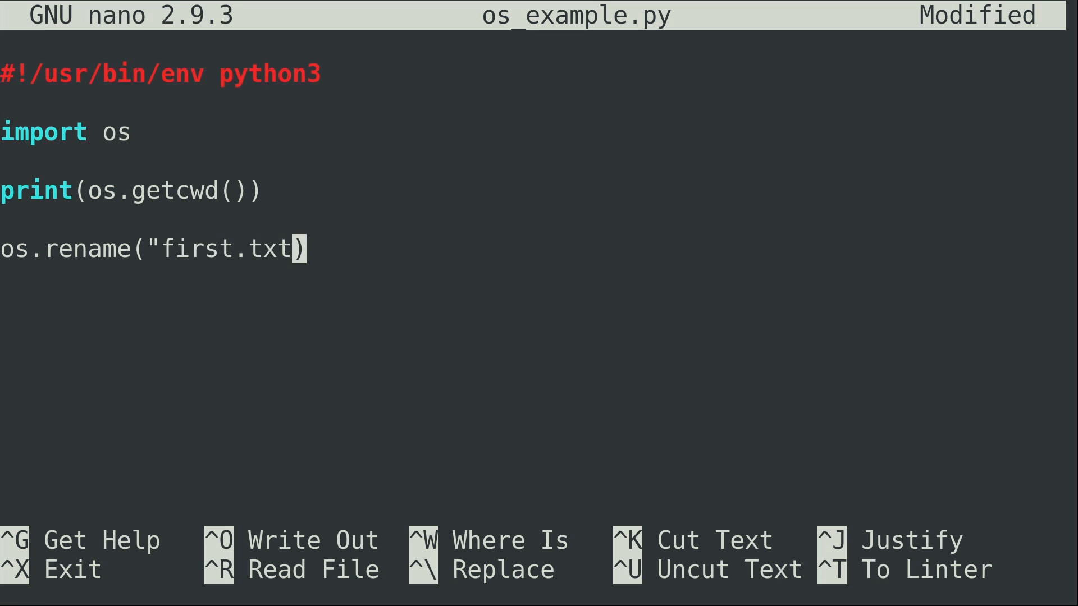
type("\"")
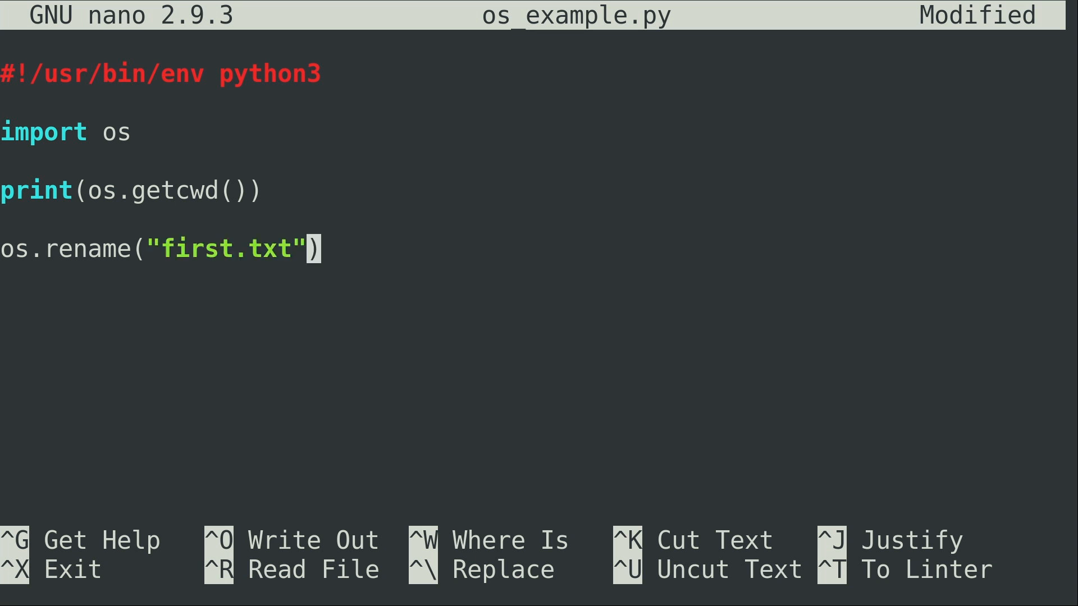
type("\", \"")
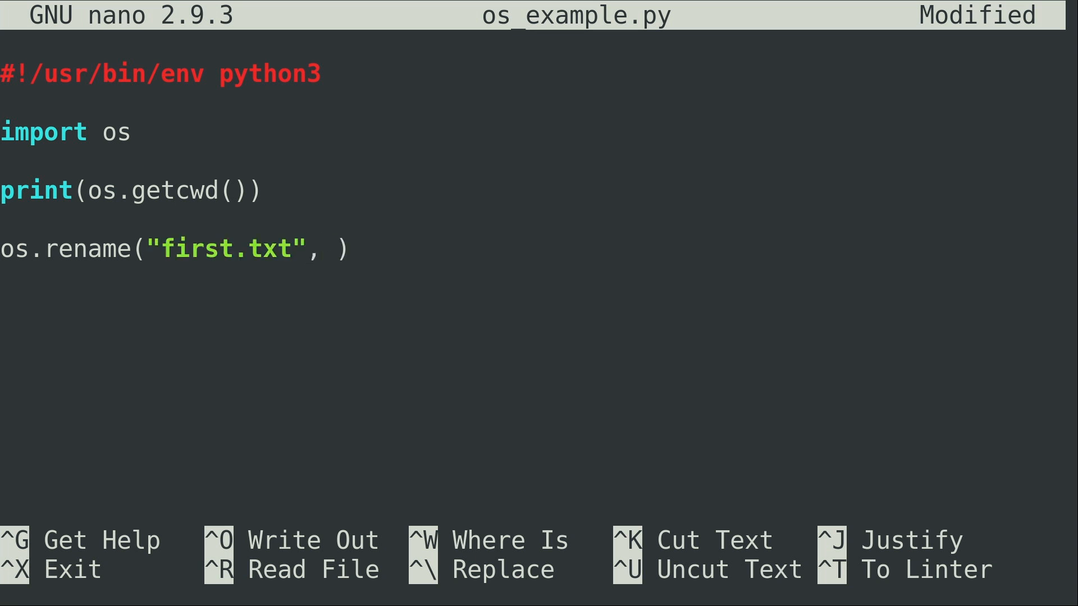
type("\"\"")
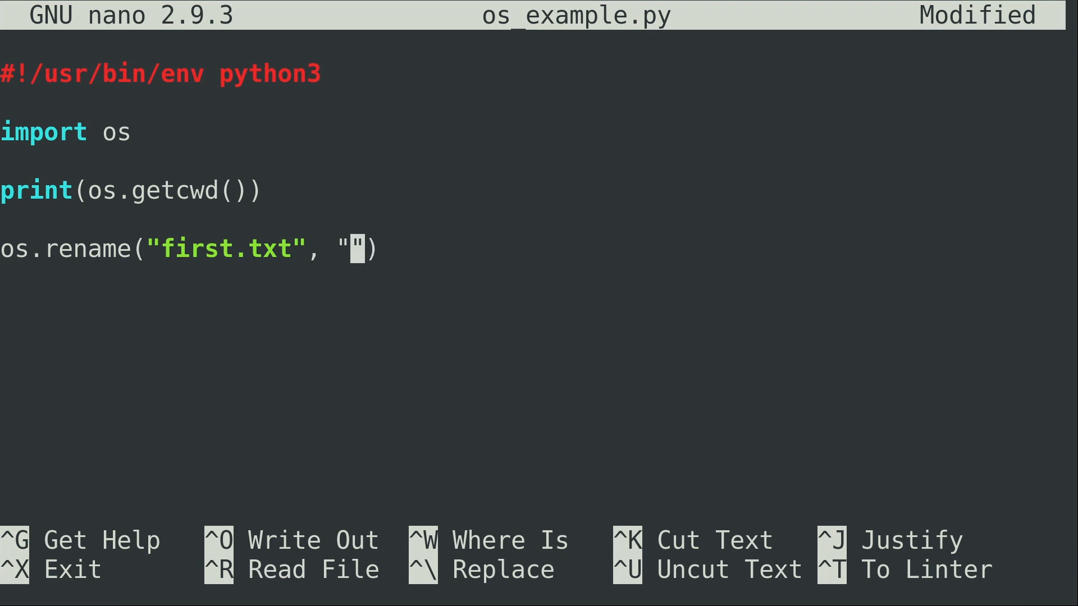
type("second.tx")
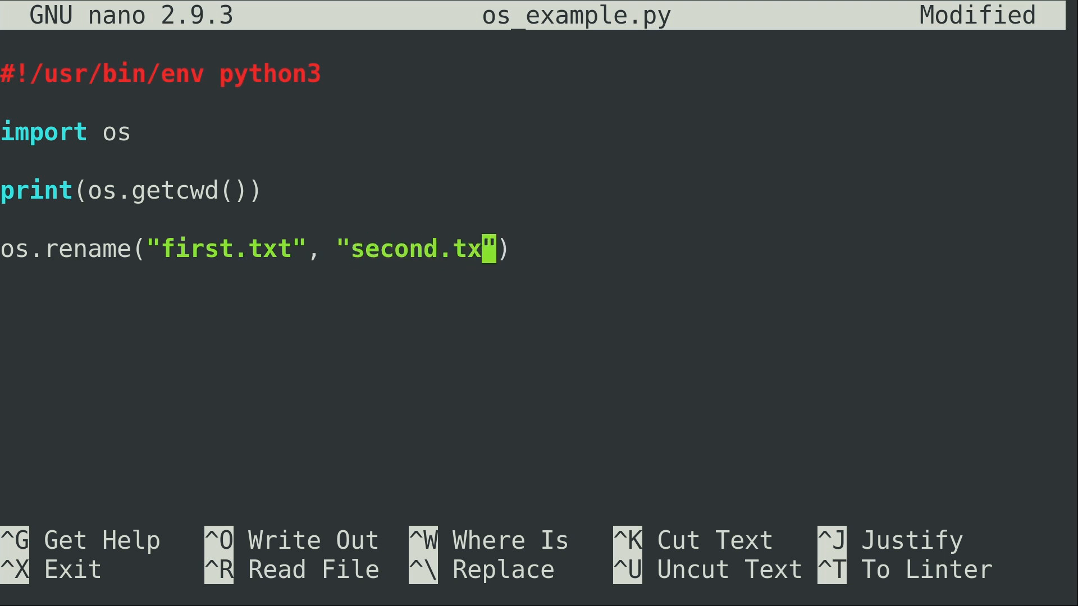
key("ctrl+o")
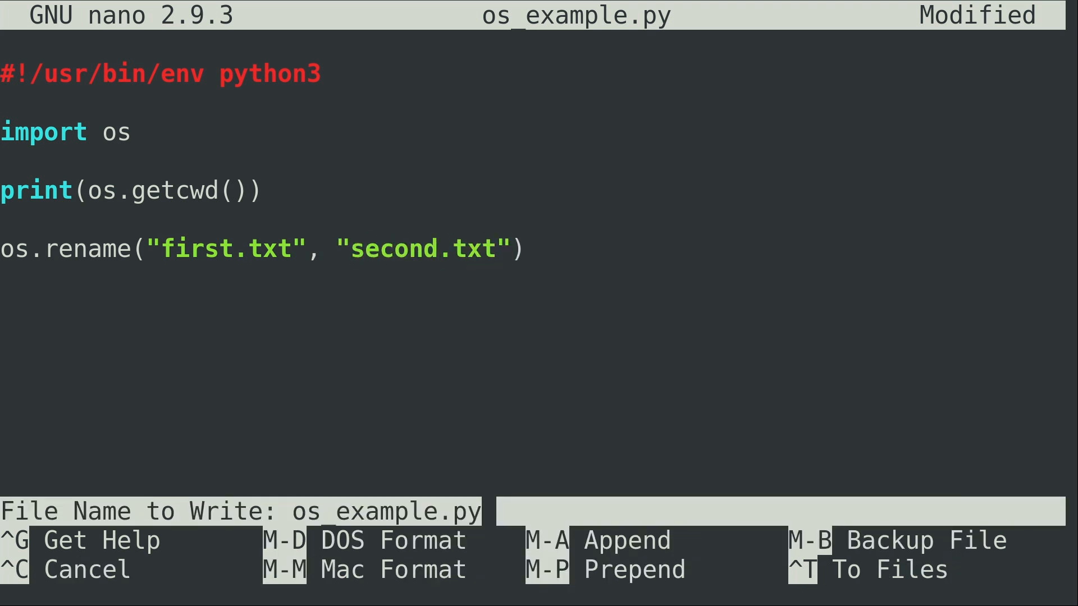
key("Enter")
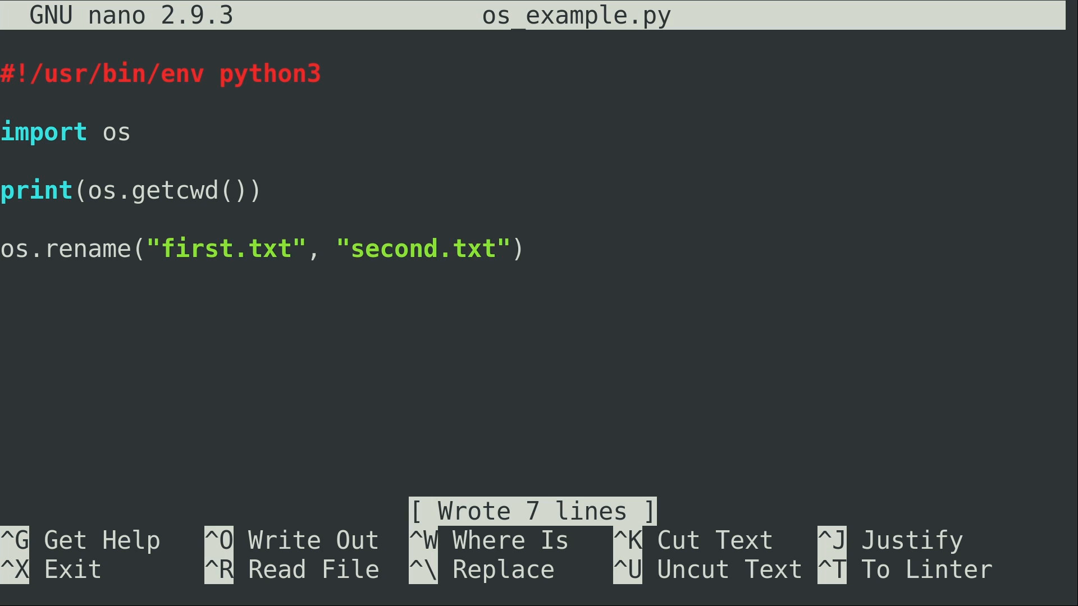
Suspend nano, create first.txt with touch, run ./os_example.py and list the directory showing second.txt.
key("ctrl+z")
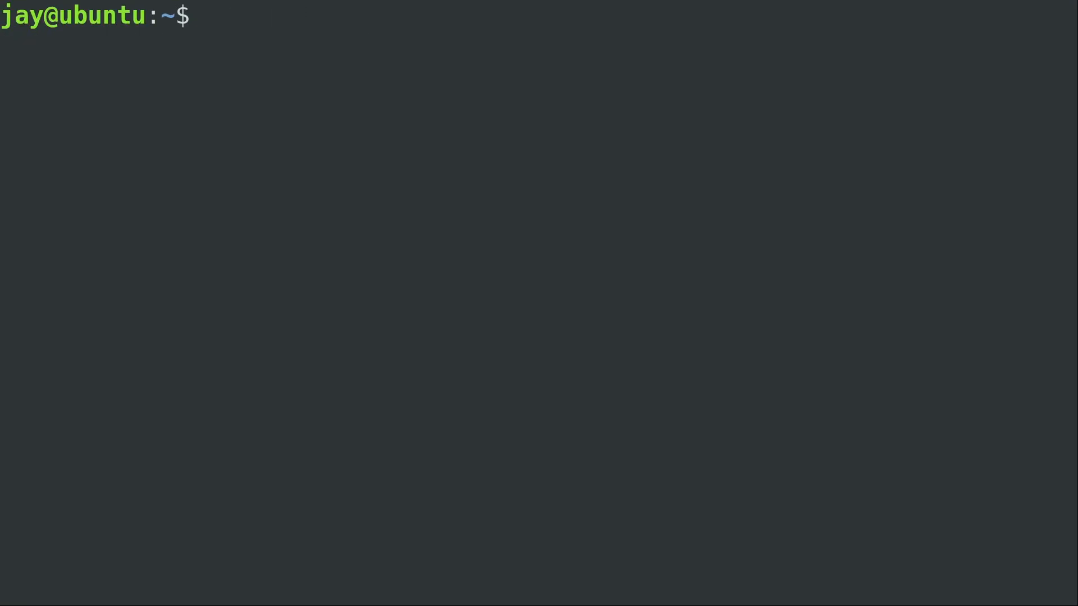
type("touch first.")
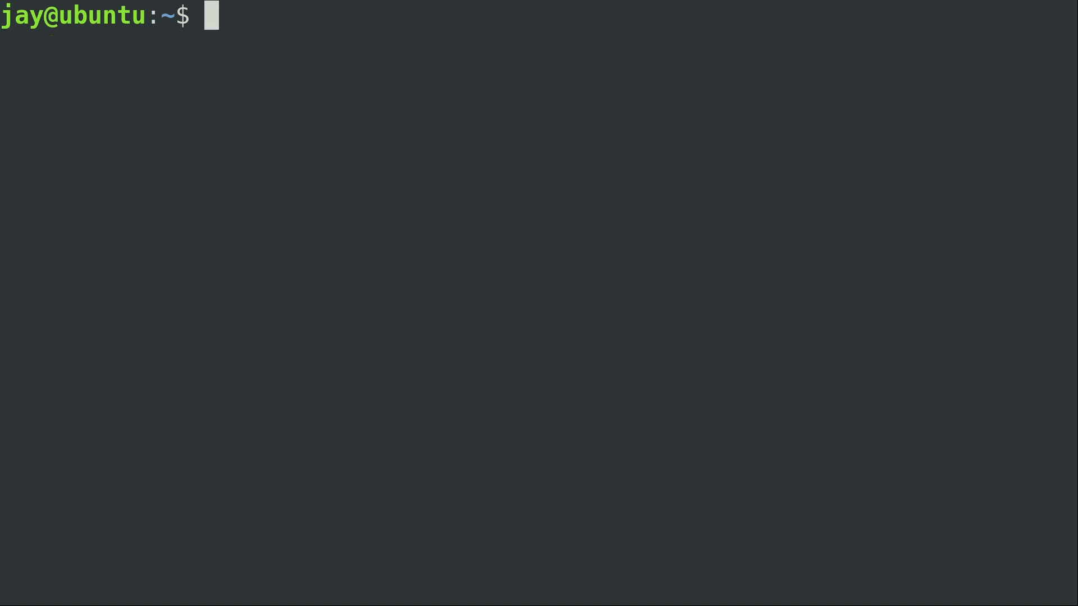
type("./os_example.py")
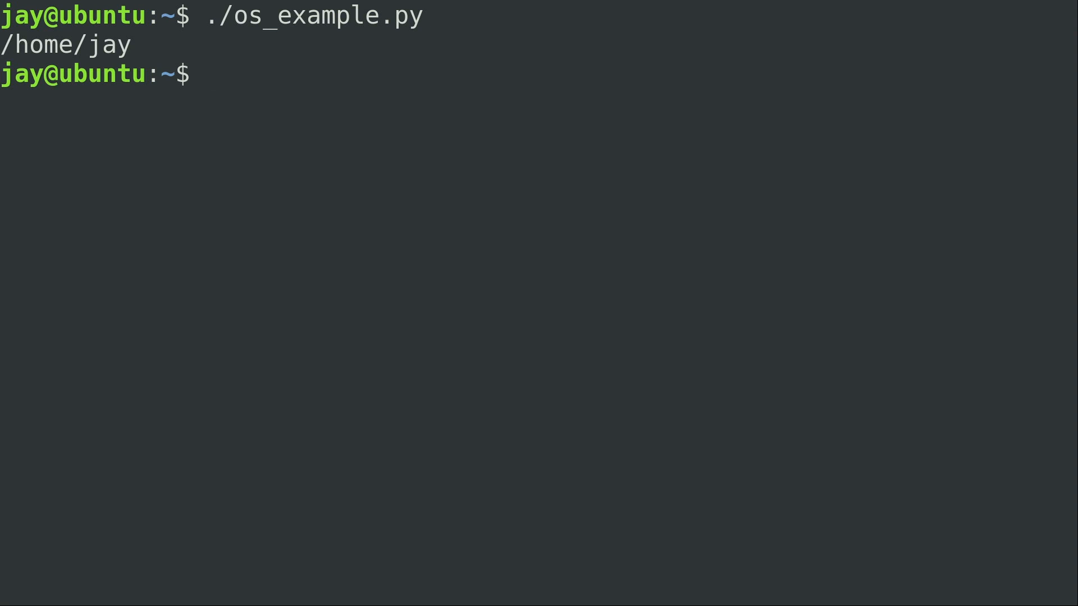
type("ls")
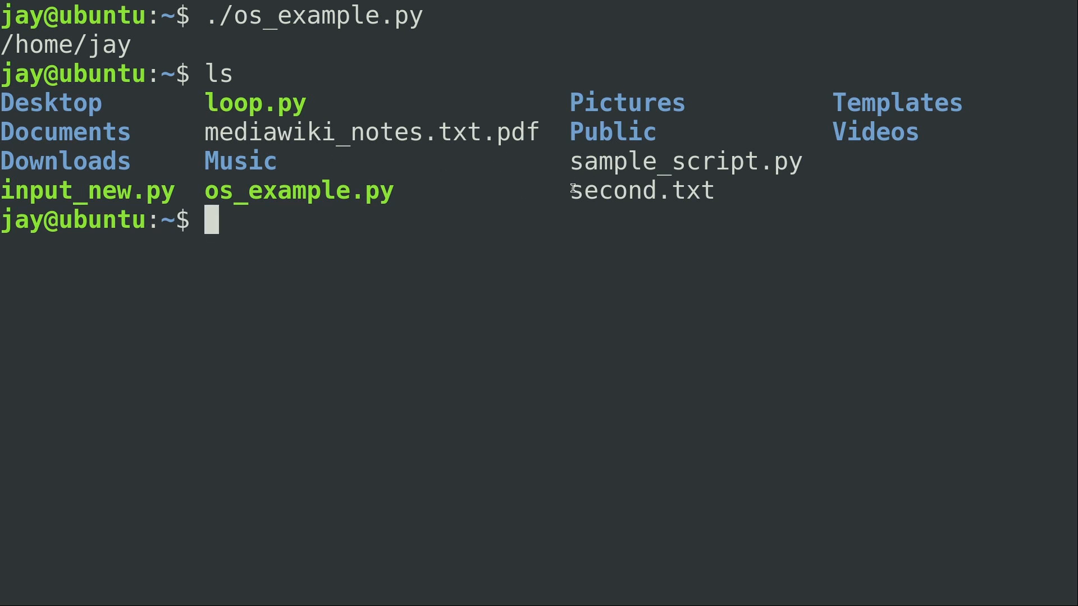
Rerun os_example.py, hitting FileNotFoundError for first.txt, then resume nano with fg.
double_click(641, 190)
type("./os_example.py")
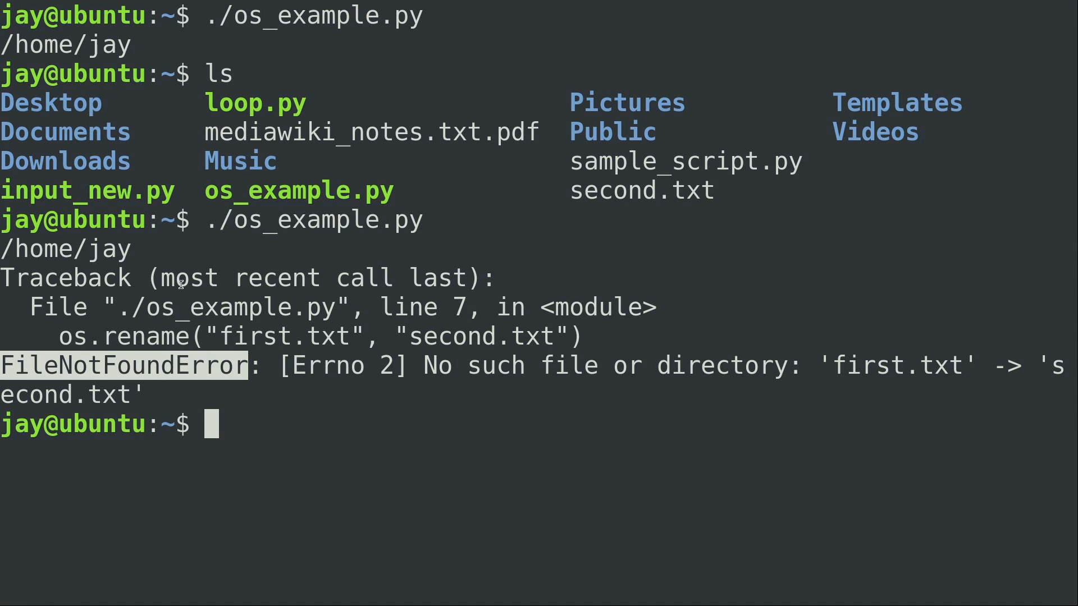
mouse_move(531, 328)
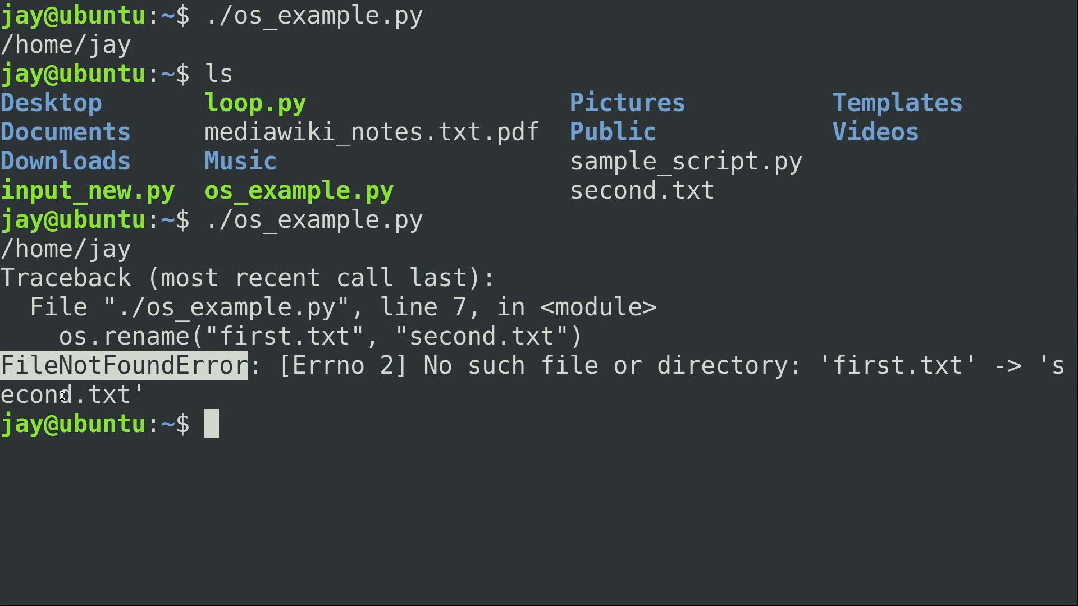
mouse_move(275, 394)
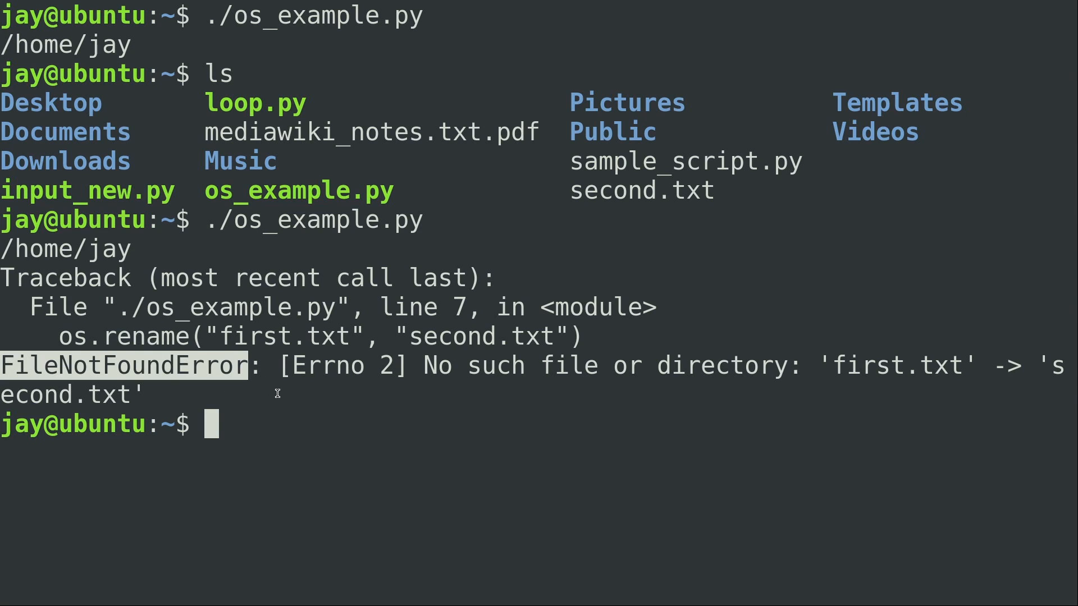
type("fg")
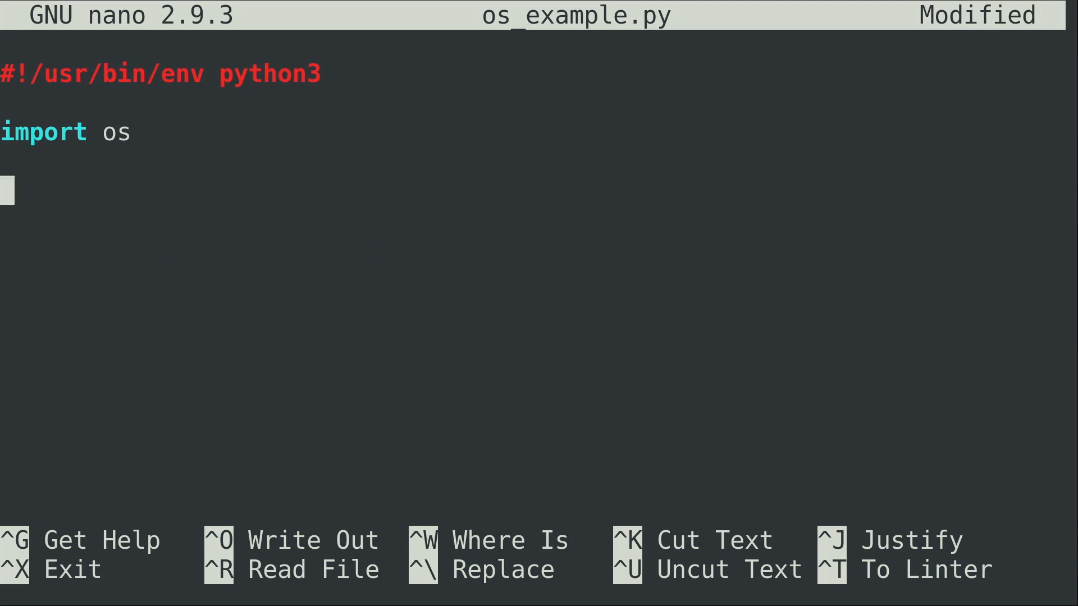
Add os.system('ls') below import os in os_example.py and save the script.
type("os.system")
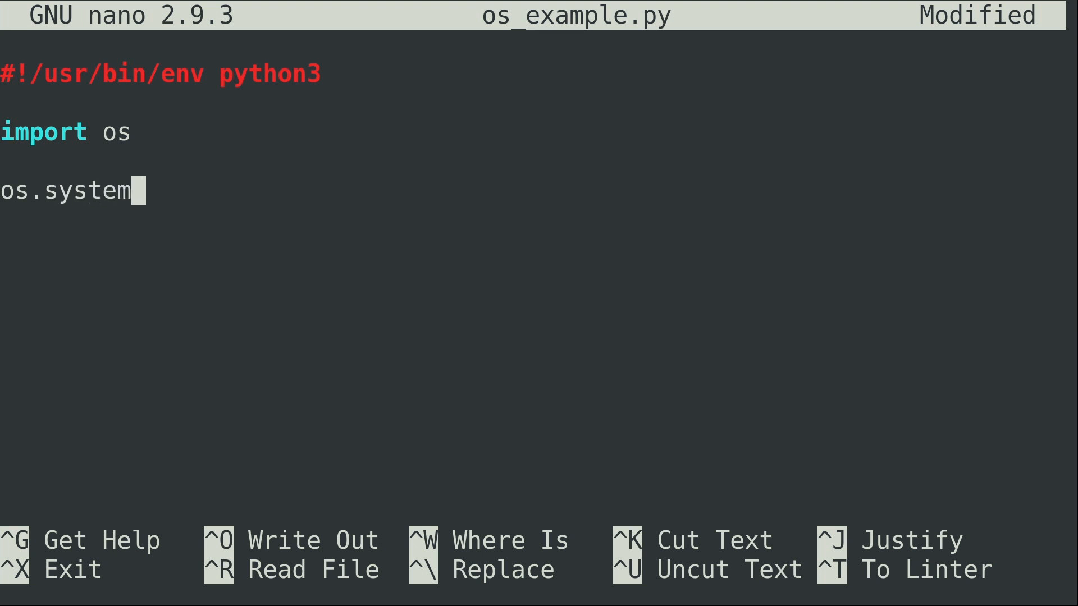
type("()")
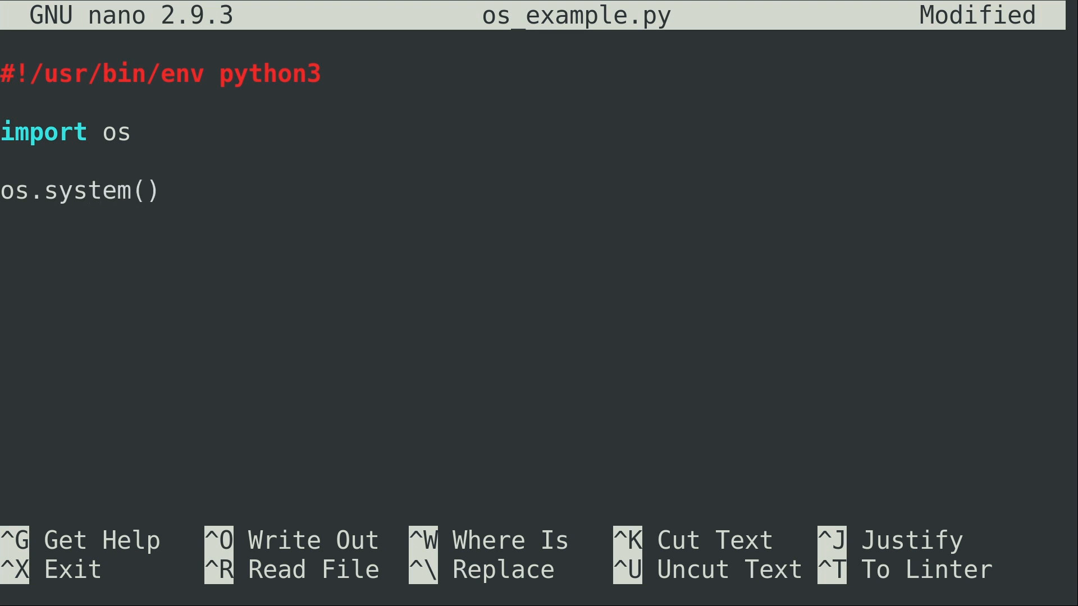
type("''")
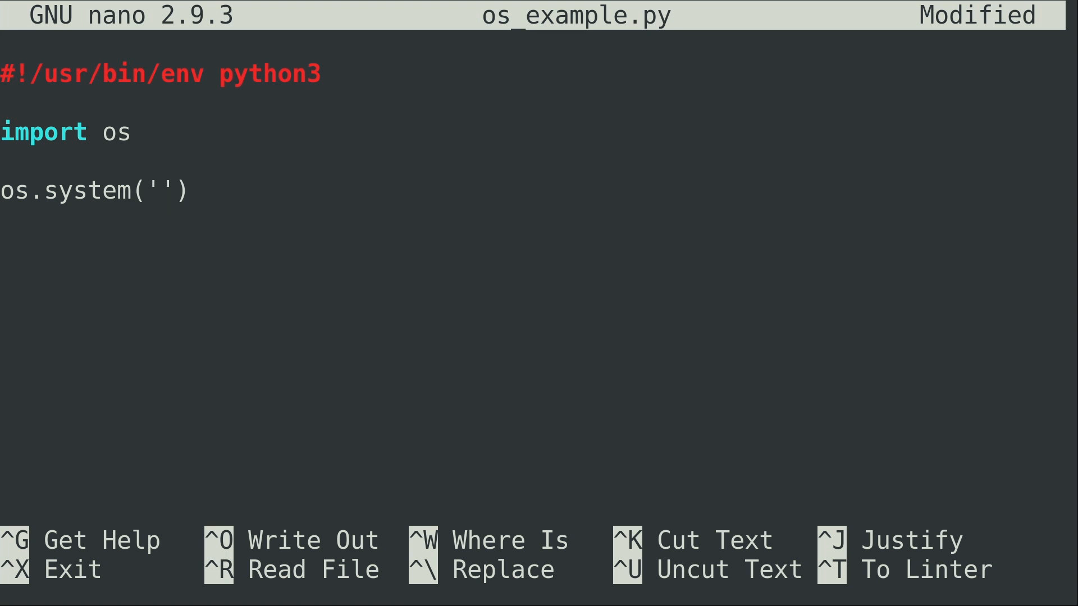
type("ls")
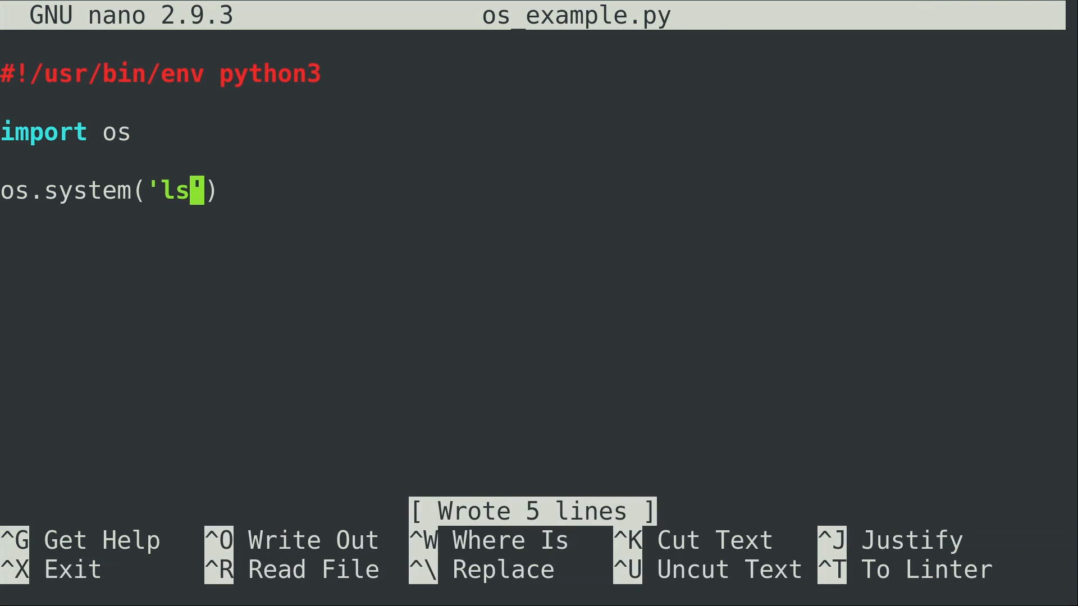
key("ctrl+z")
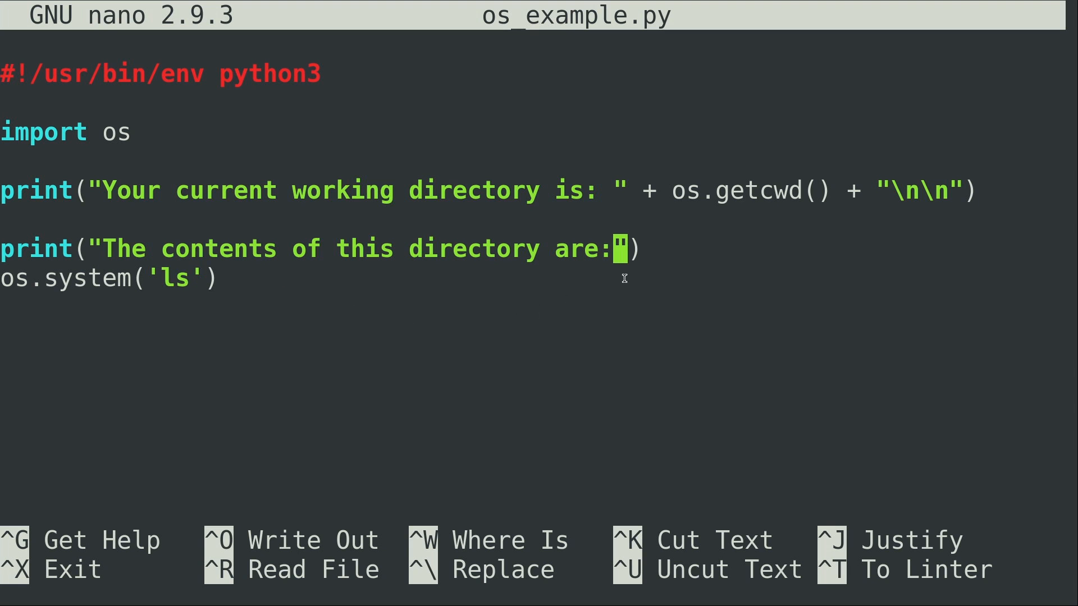
mouse_move(738, 195)
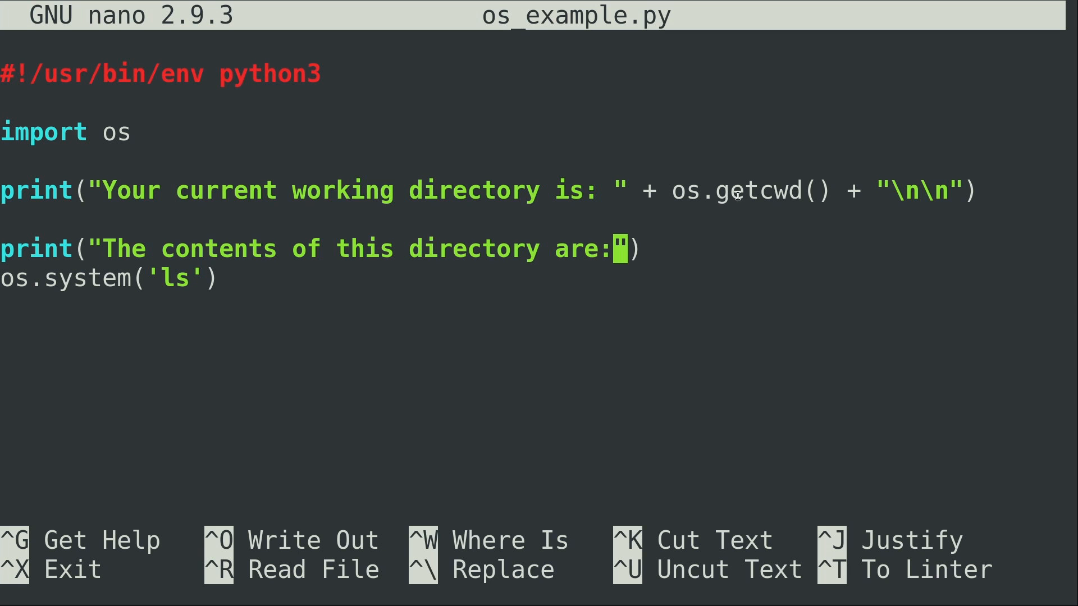
mouse_move(759, 187)
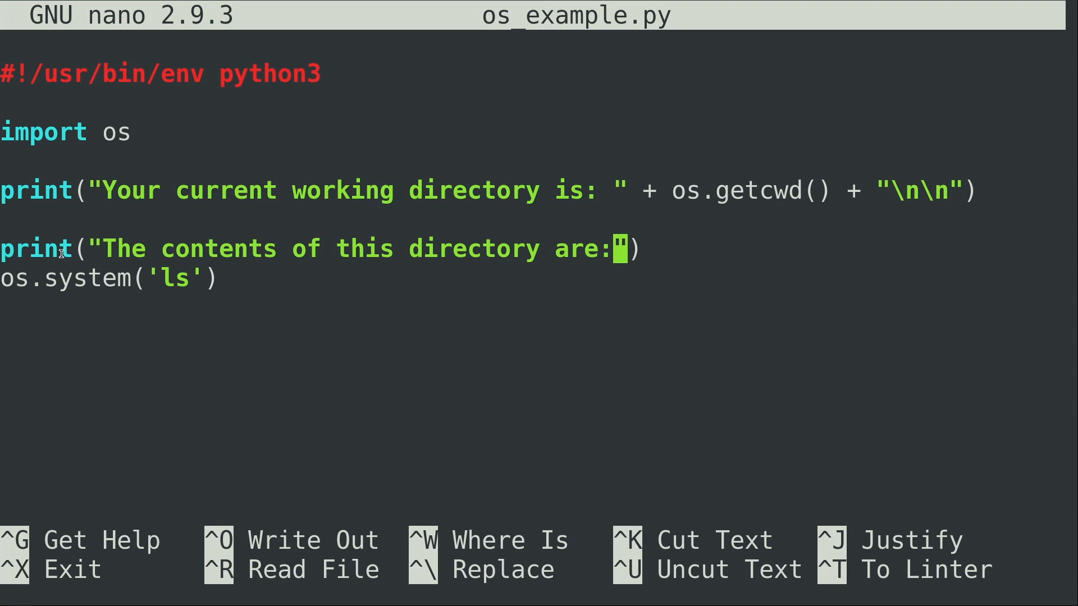
mouse_move(155, 275)
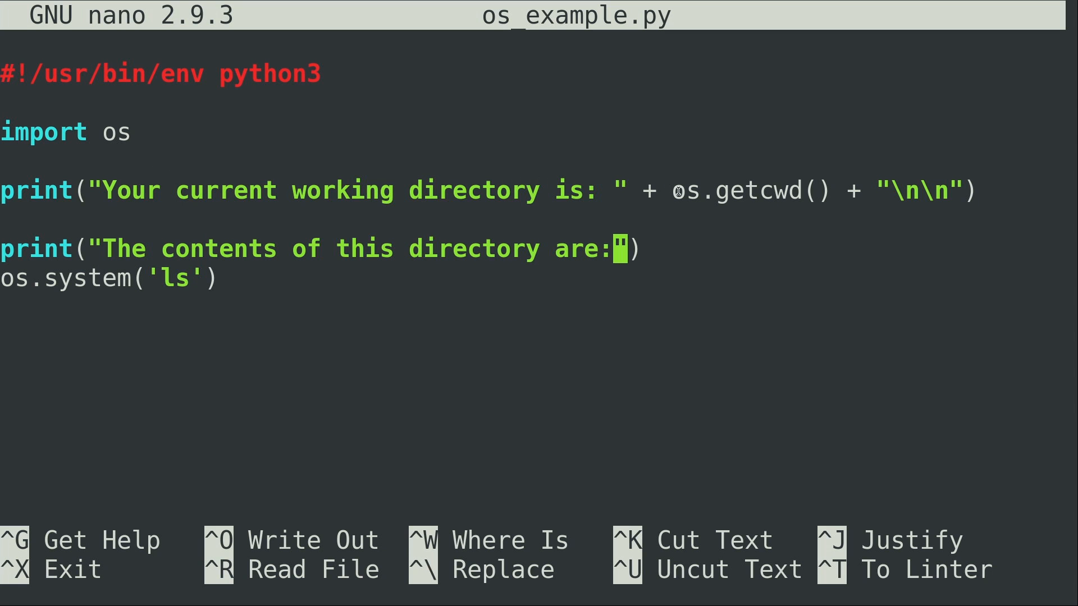
mouse_move(685, 169)
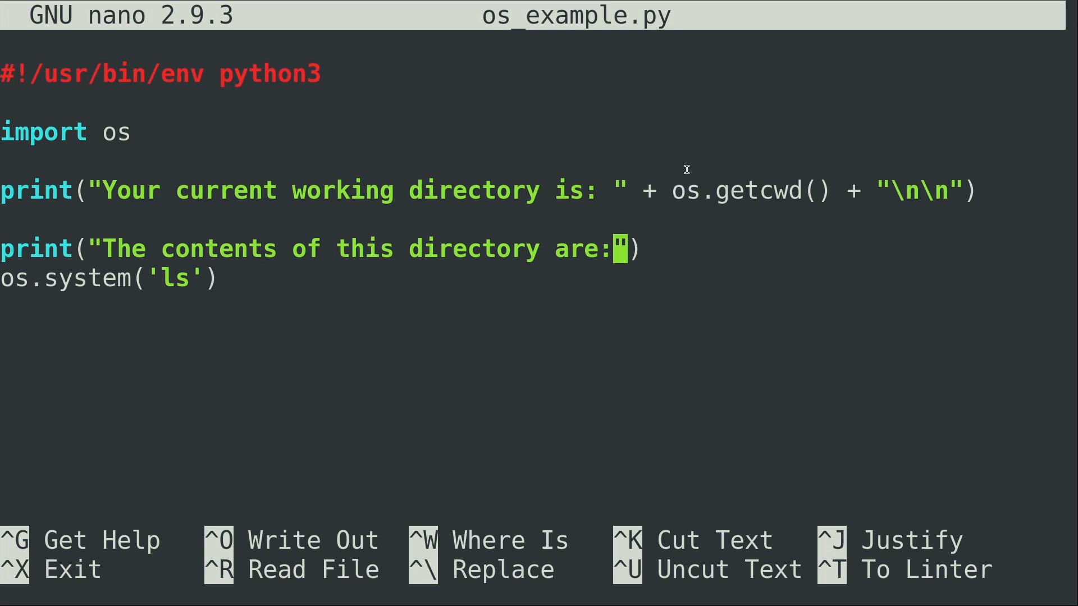
mouse_move(686, 167)
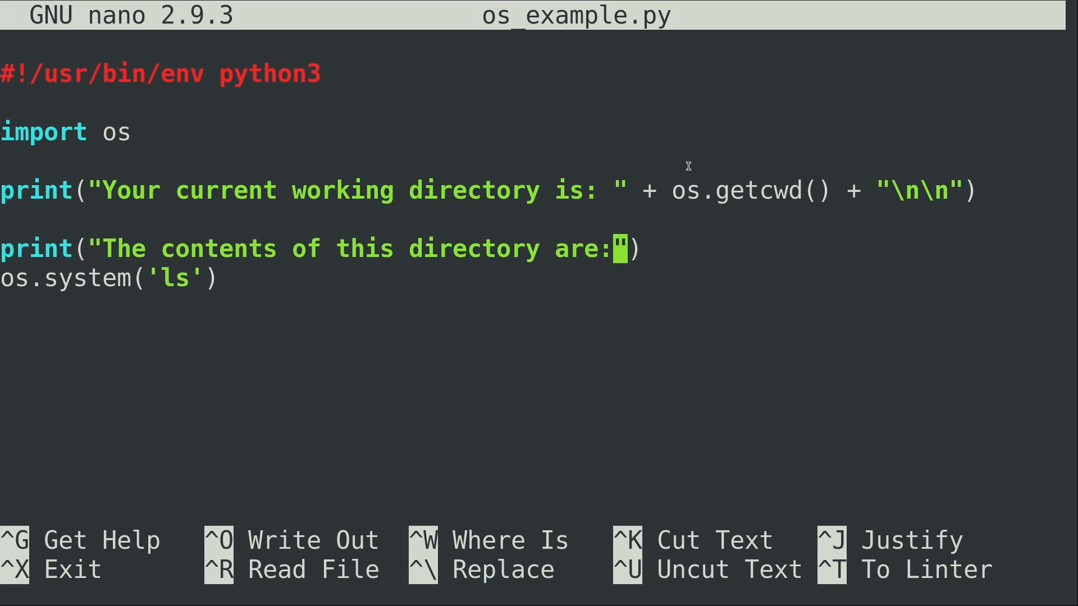
Save os_example.py with the new os.getcwd() and contents-heading print lines.
key("ctrl+o")
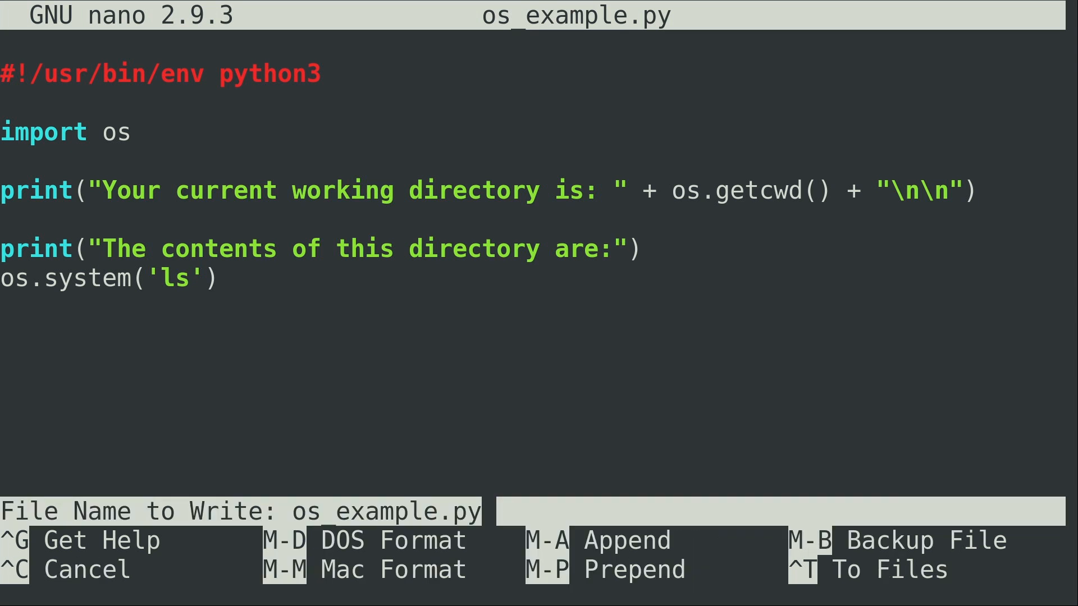
key("Enter")
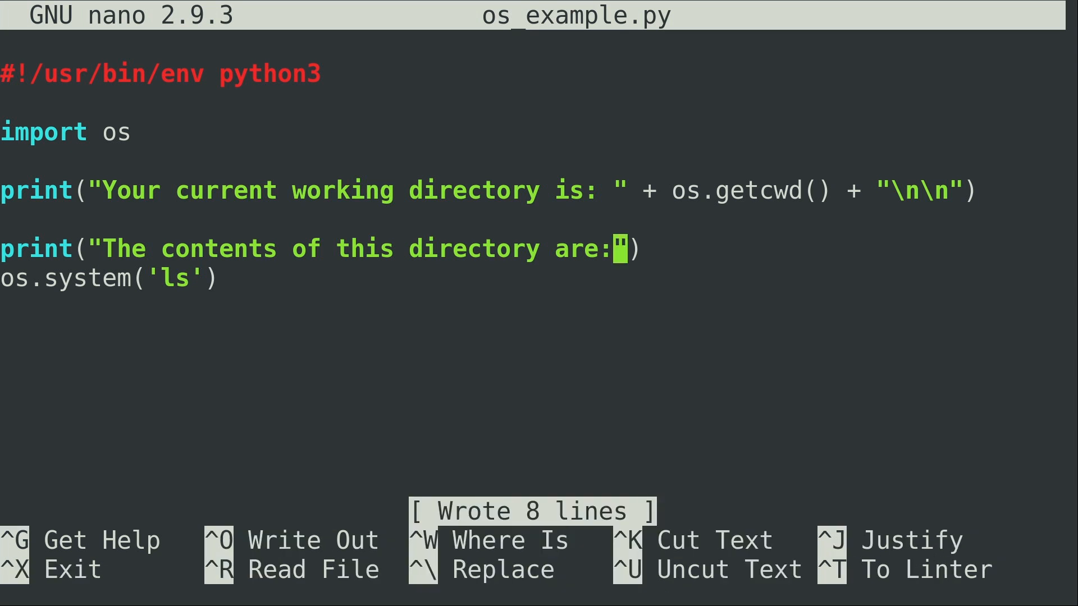
Exit nano, run ./os_example.py, then reopen os_example.py in nano.
key("ctrl+x")
type("./os_example.py")
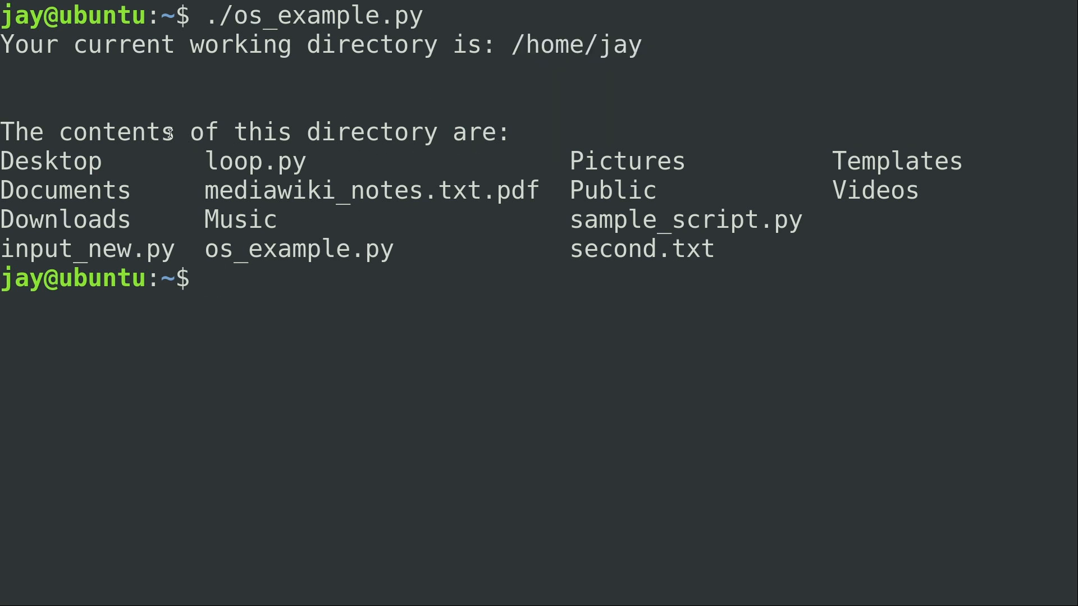
mouse_move(548, 194)
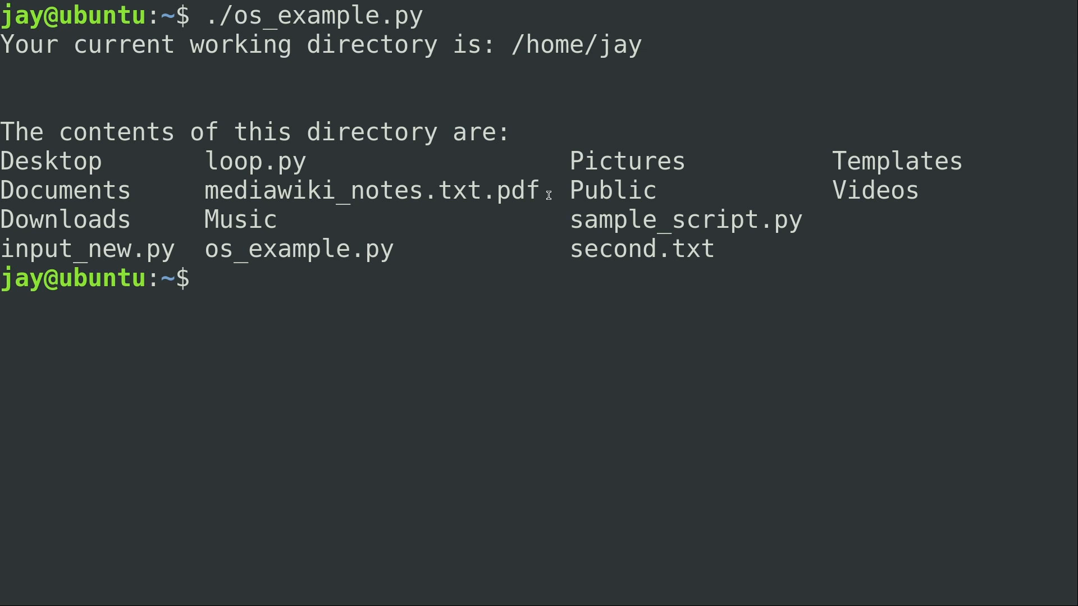
type("nano os_example.py")
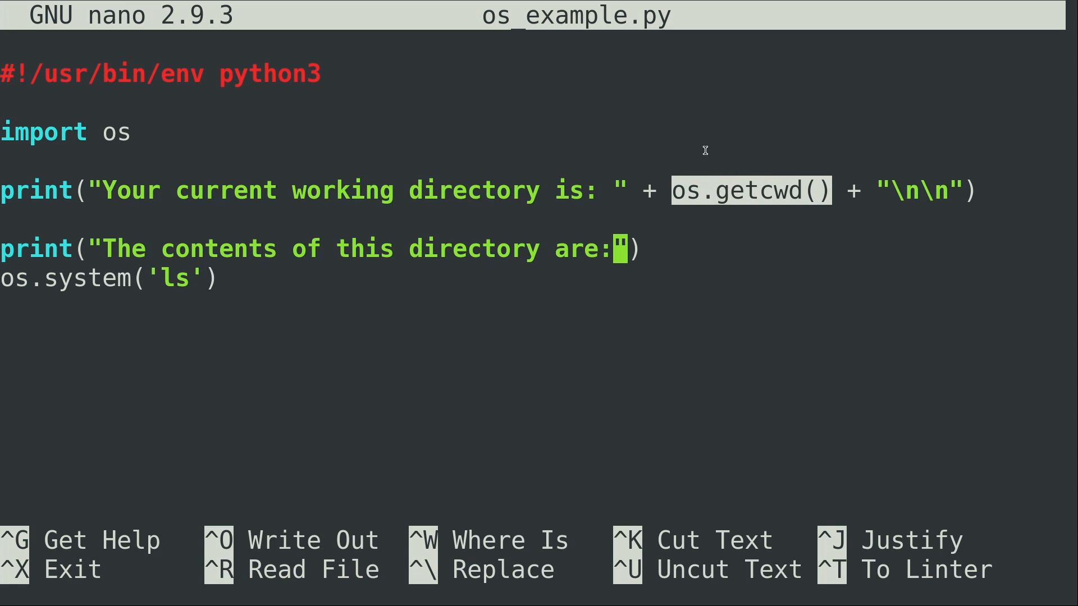
mouse_move(733, 168)
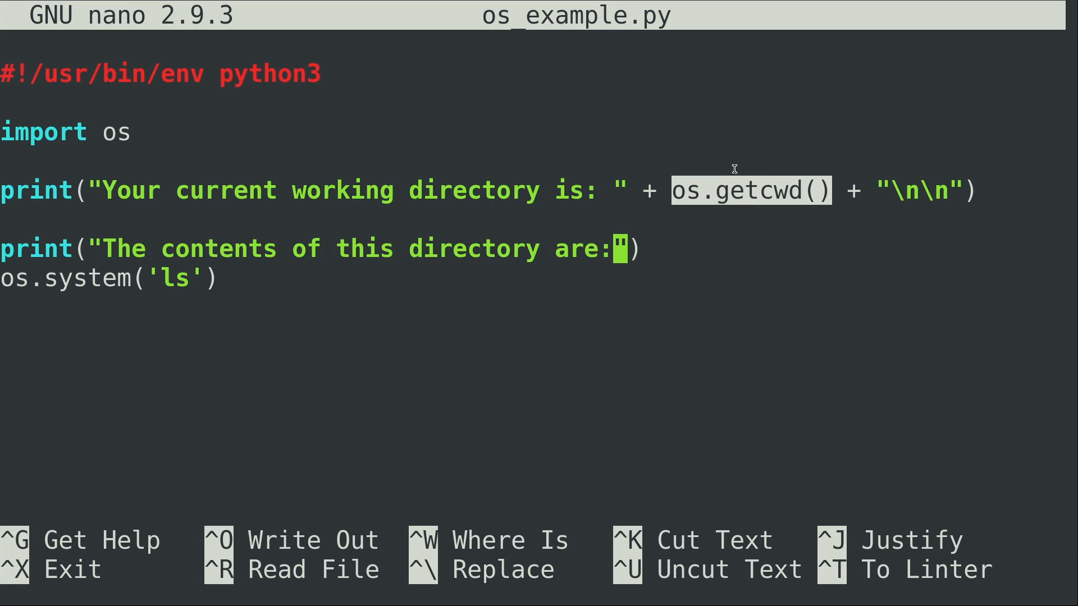
mouse_move(722, 178)
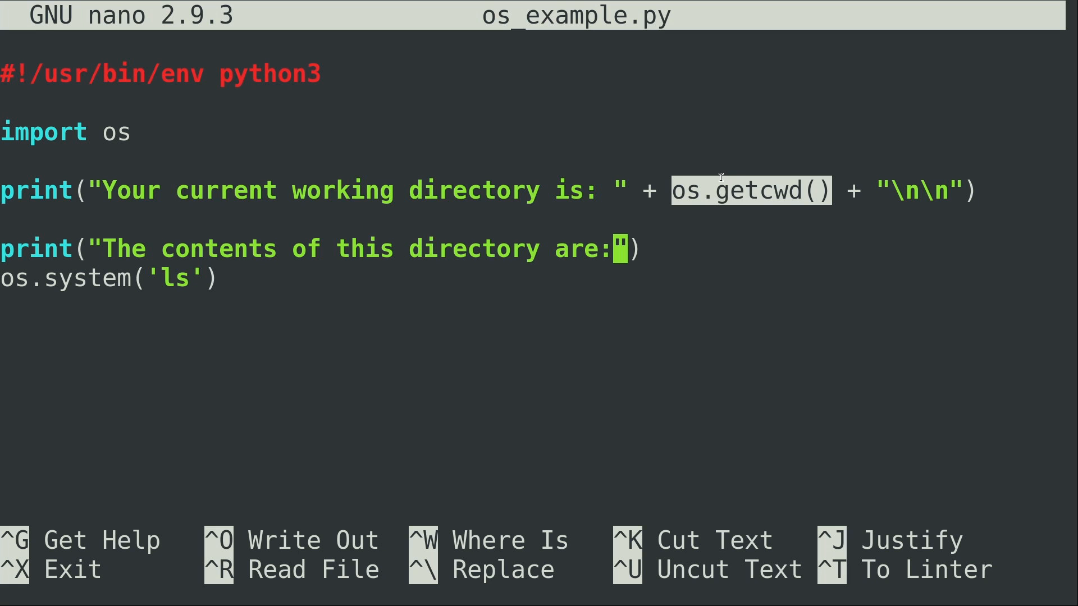
mouse_move(213, 245)
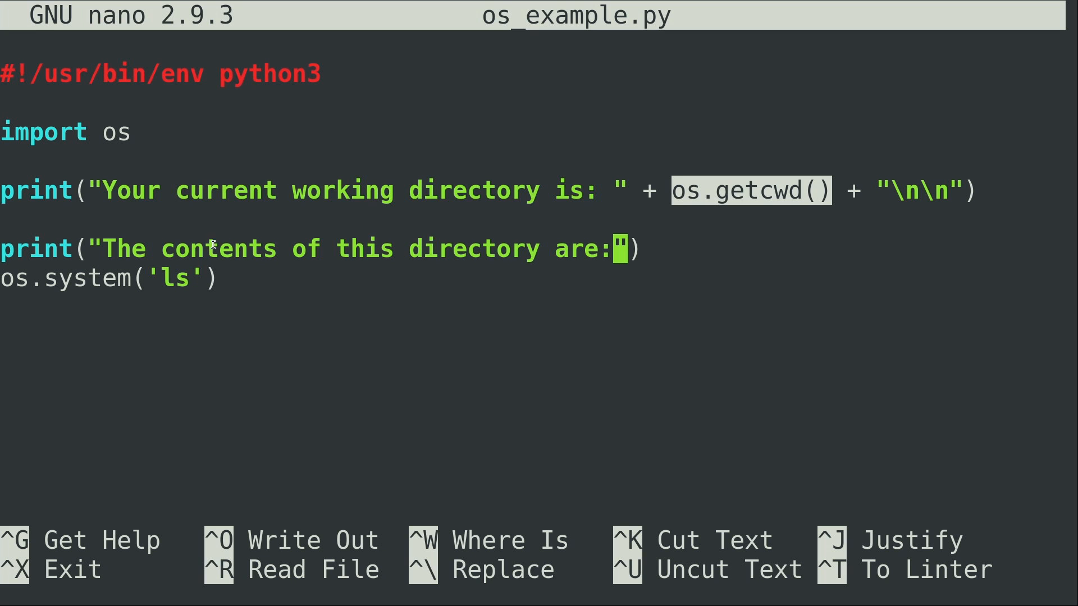
mouse_move(196, 283)
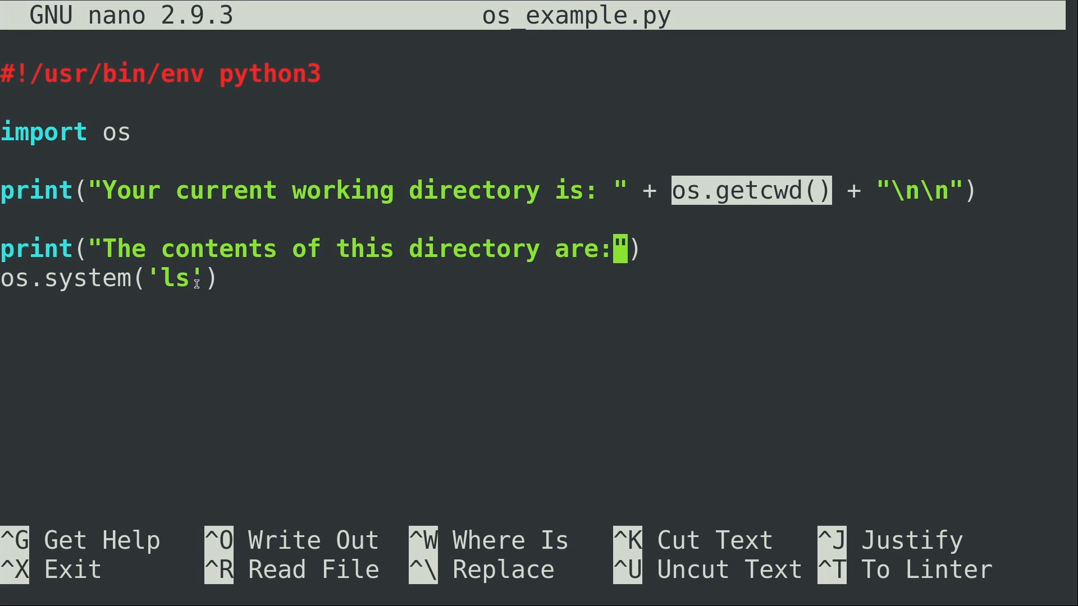